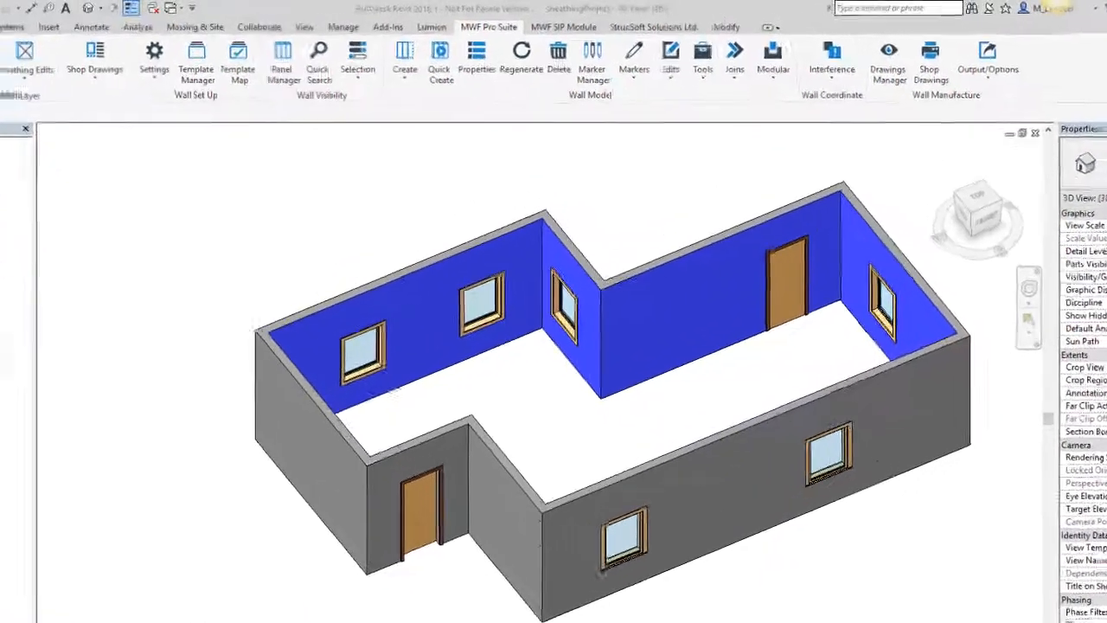
# - Zoom in on the building model in the 3D view
pyautogui.scroll(3)
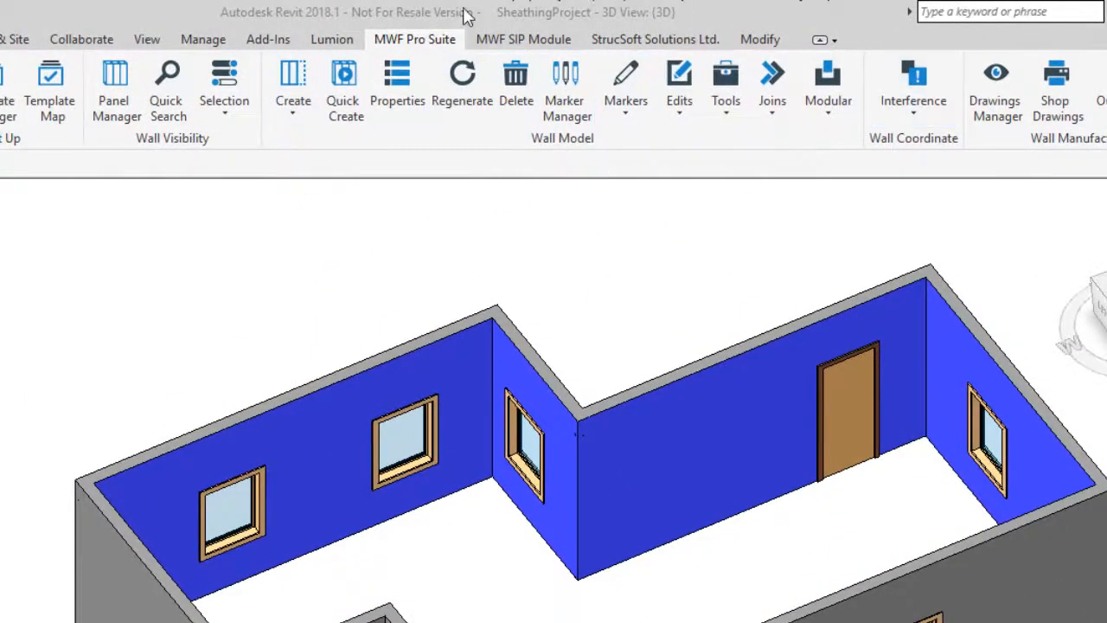
pyautogui.moveTo(636, 242)
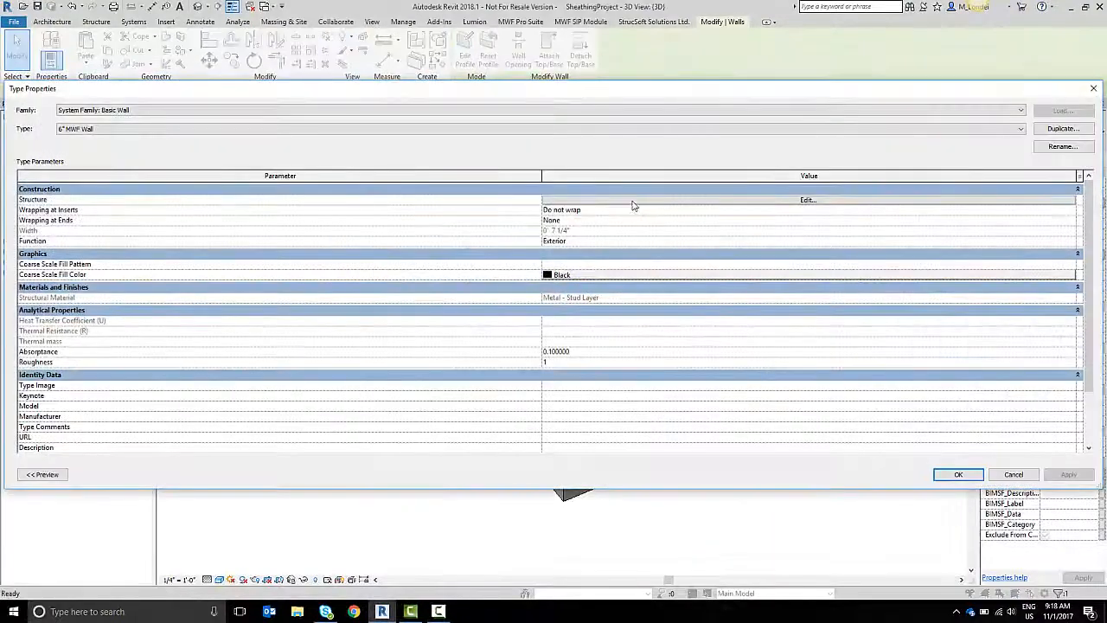
# - Inspect the 8" MWF Wall's OSB, metal stud and gypsum board layers, then close Type Properties
pyautogui.click(806, 201)
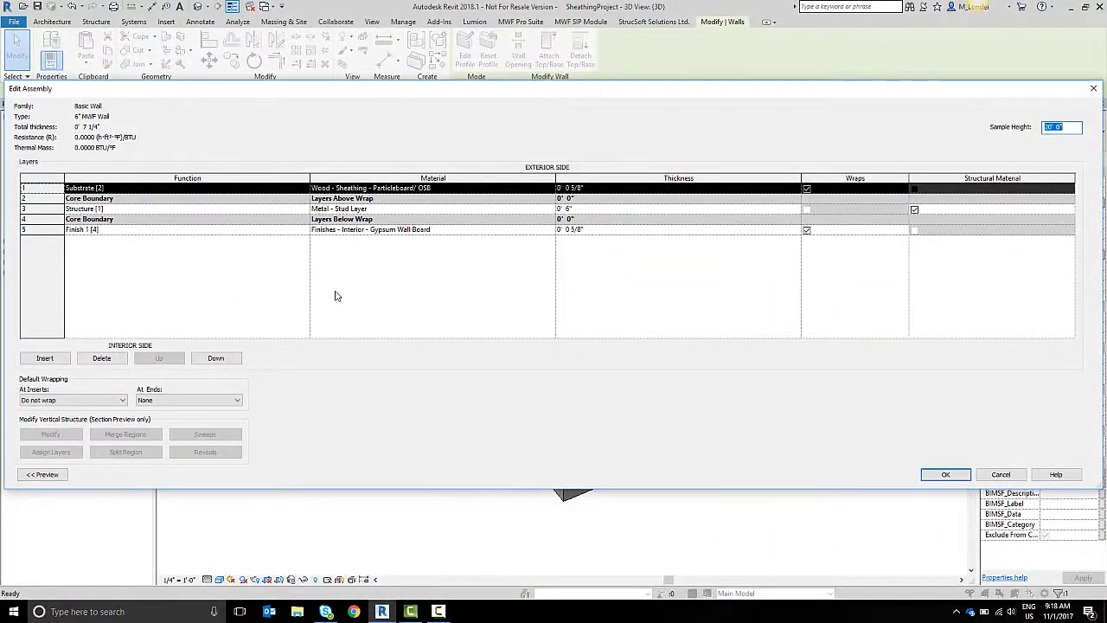
pyautogui.moveTo(245, 112)
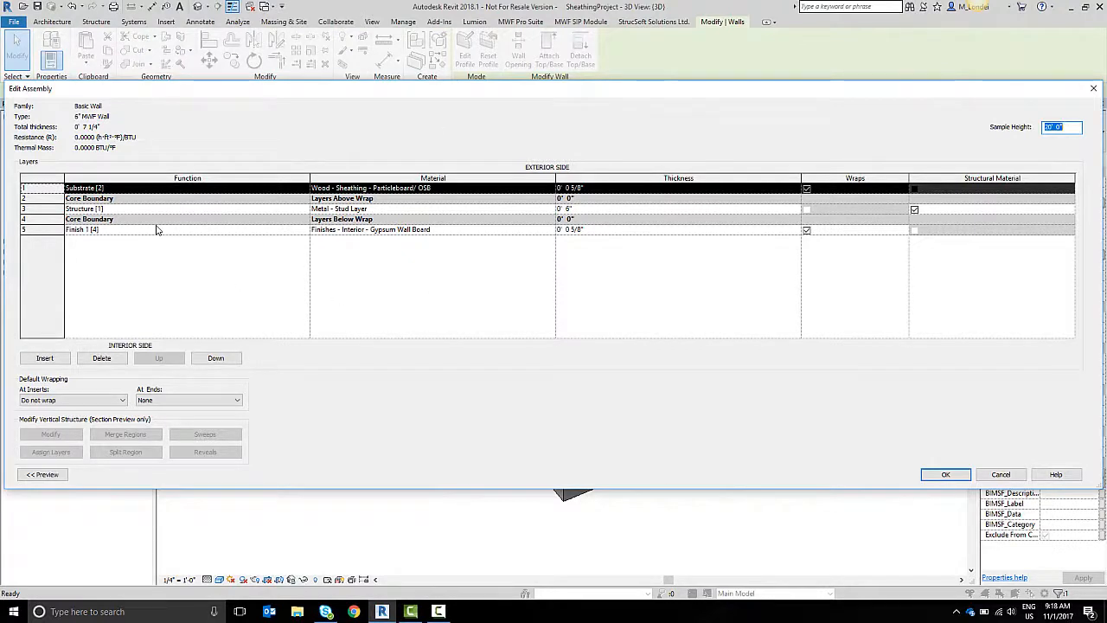
pyautogui.moveTo(123, 253)
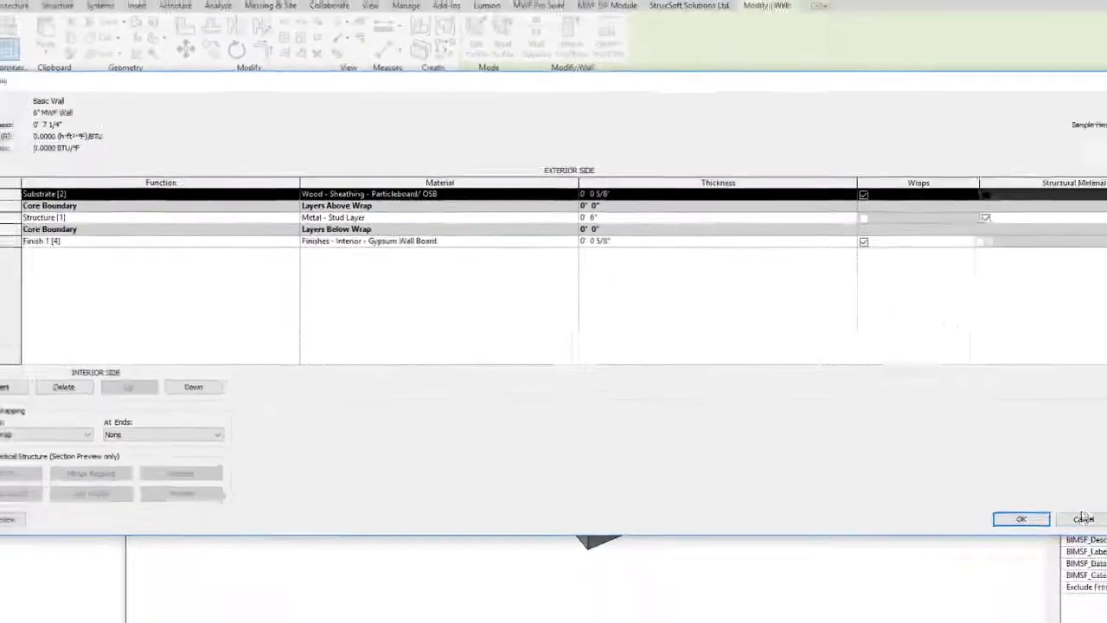
pyautogui.click(1020, 519)
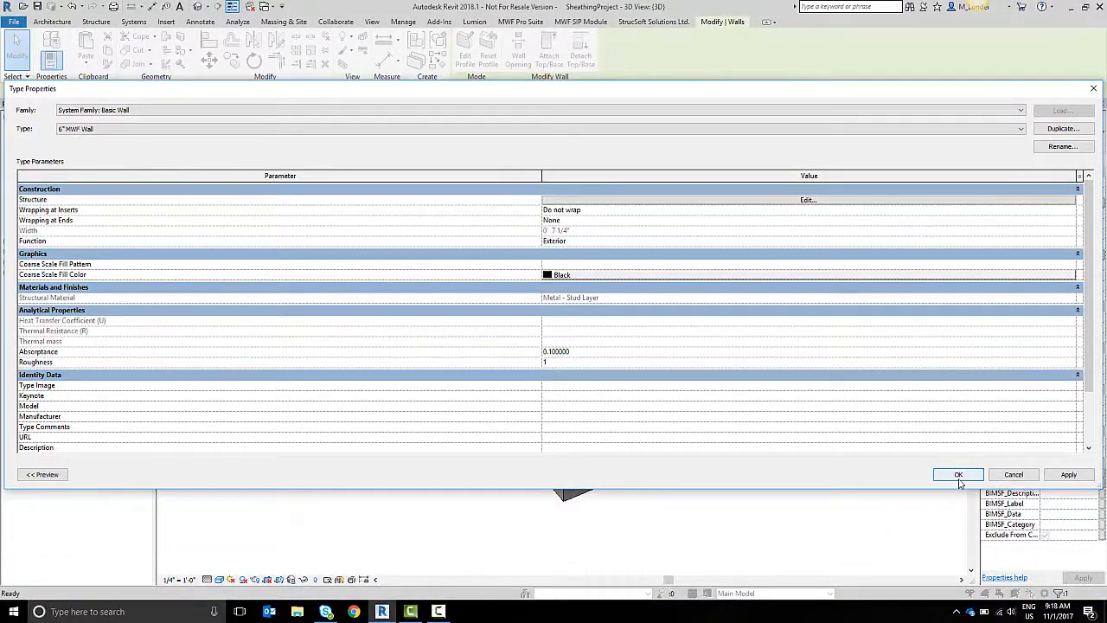
pyautogui.click(958, 474)
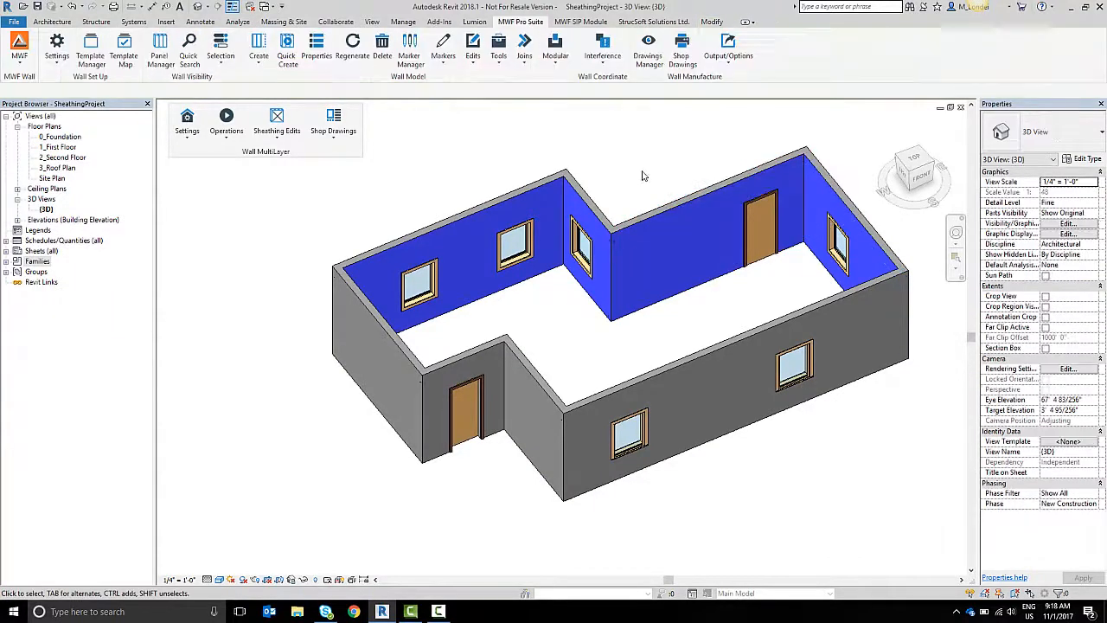
# - Show the Sheathing Templates list in MWF Project Settings
pyautogui.click(187, 121)
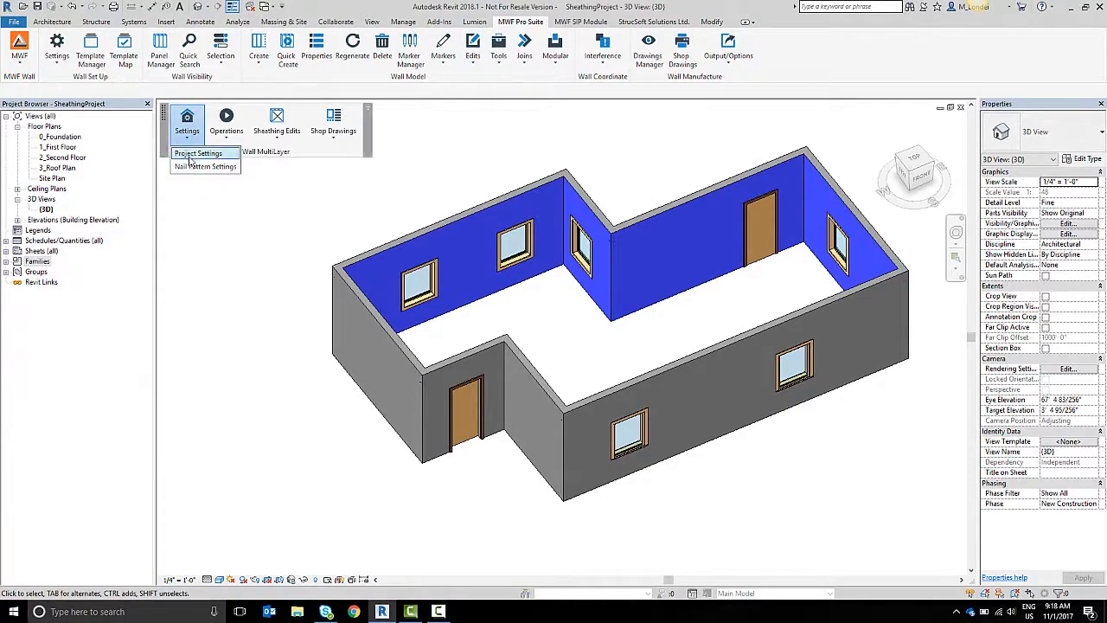
pyautogui.click(197, 152)
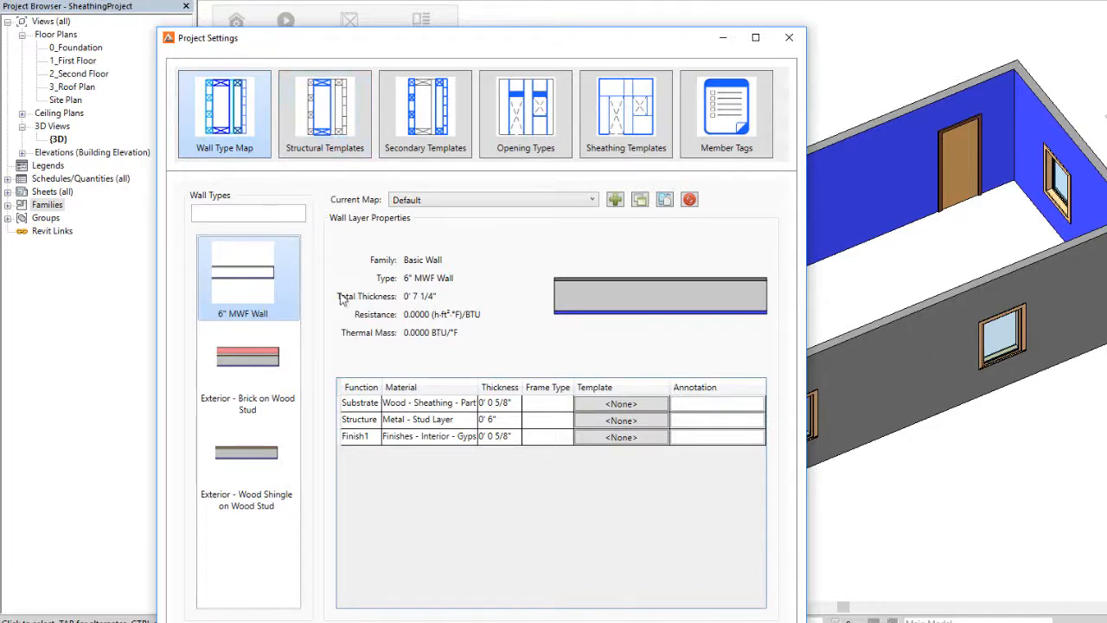
pyautogui.moveTo(502, 178)
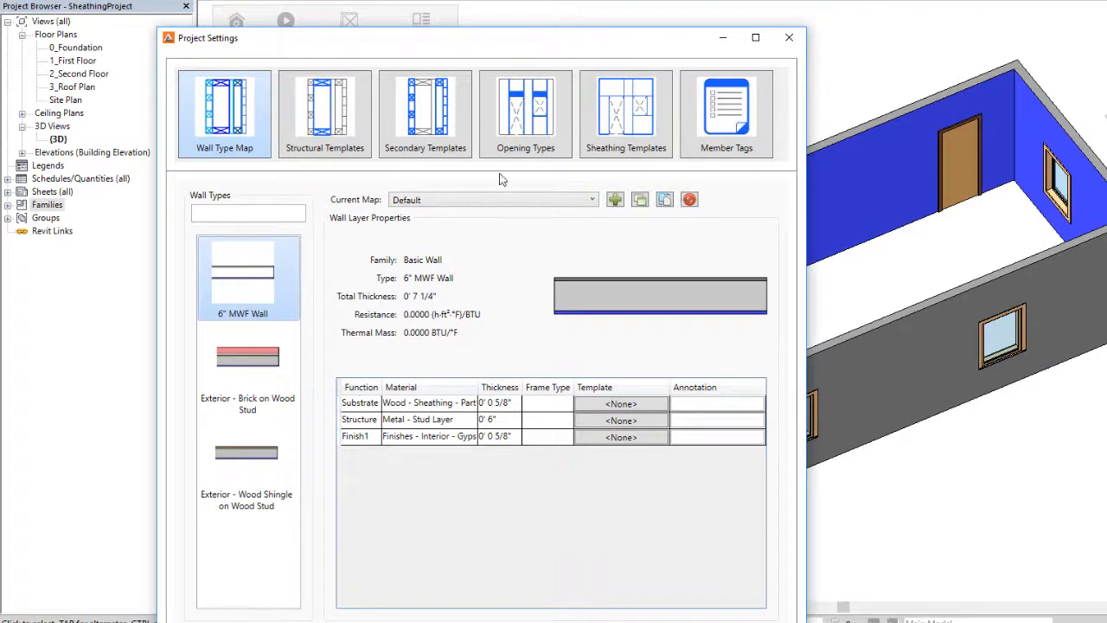
pyautogui.click(626, 112)
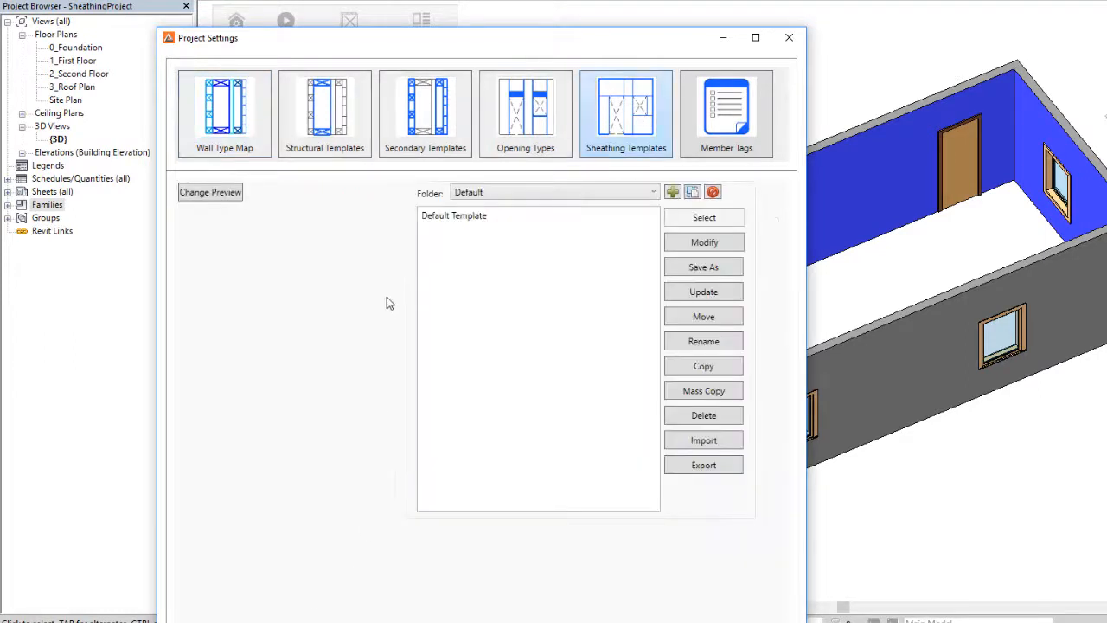
# - Save a copy of the Default Template named Exterior Sheathing
pyautogui.click(453, 214)
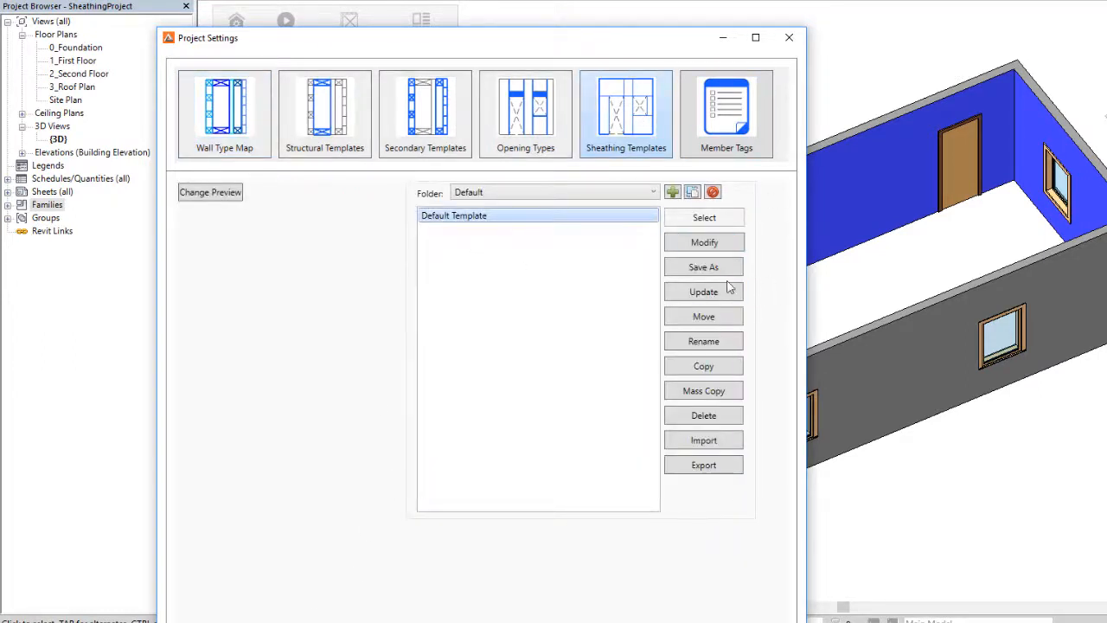
pyautogui.click(702, 266)
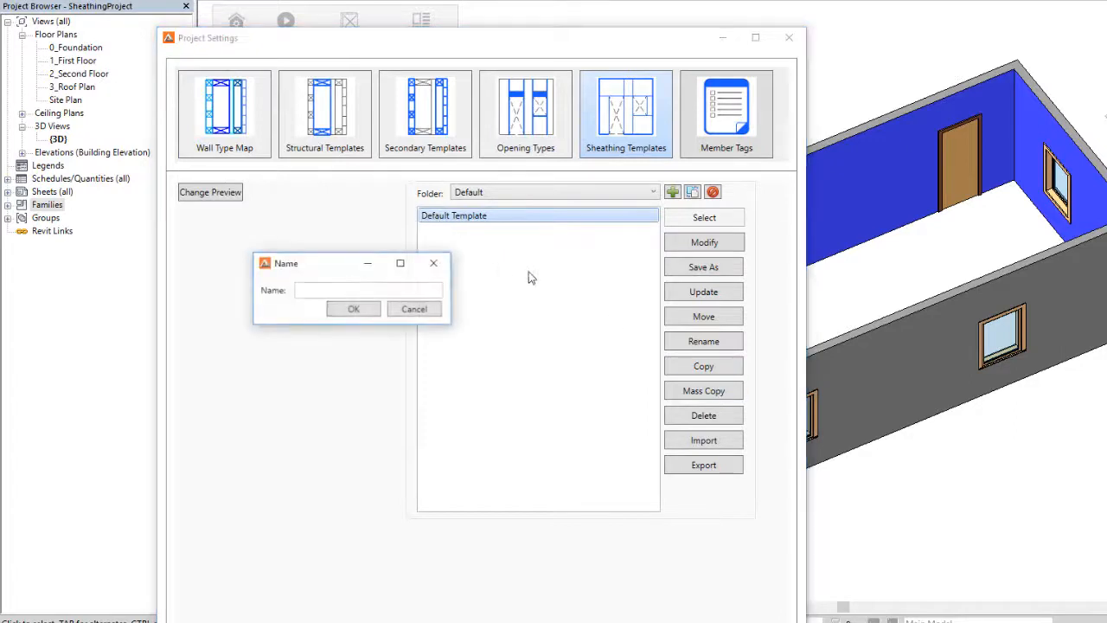
pyautogui.write('8')
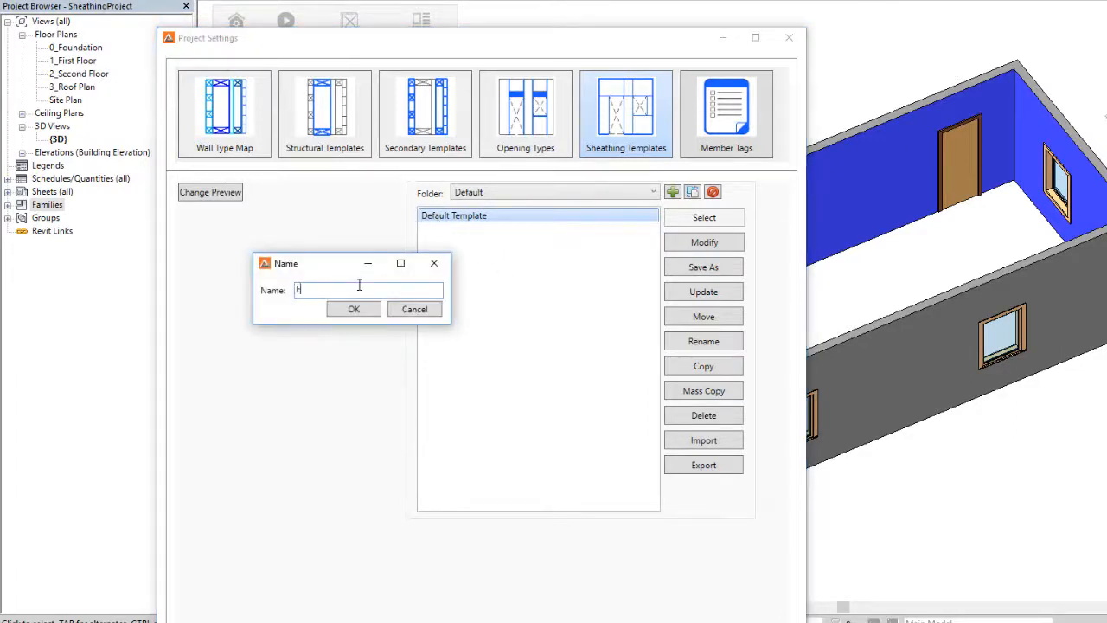
pyautogui.write('Exterior')
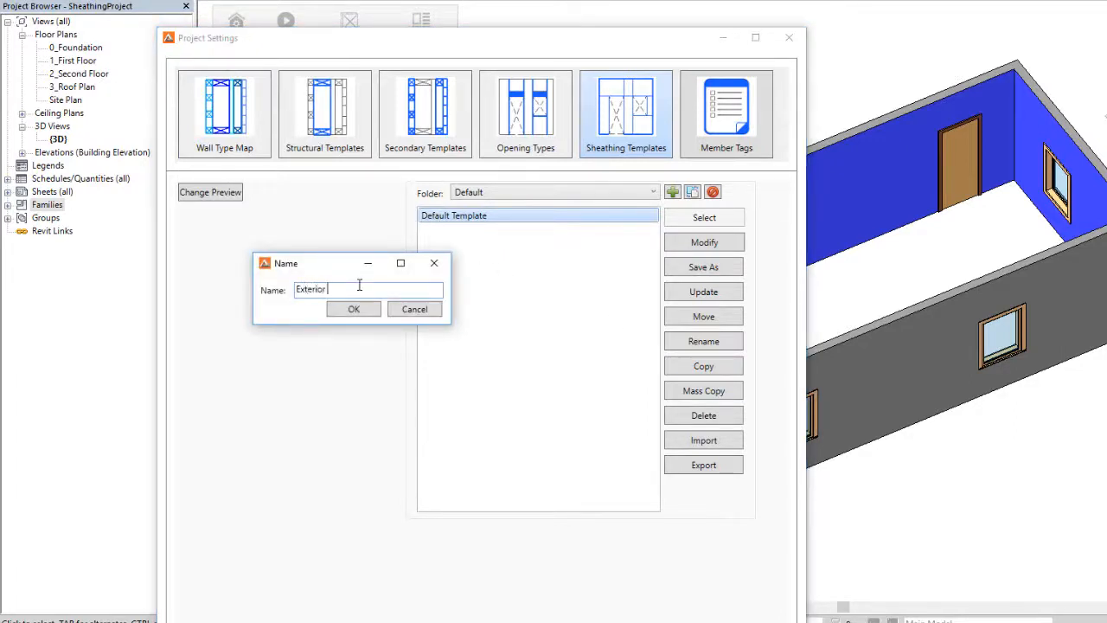
pyautogui.write('Sheathing')
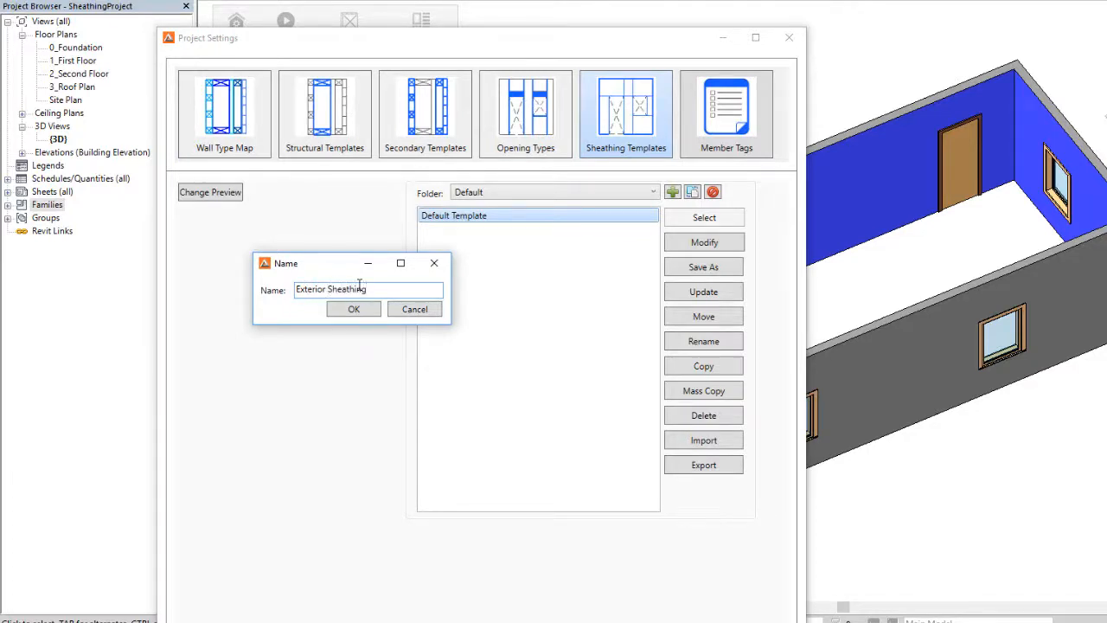
pyautogui.click(353, 308)
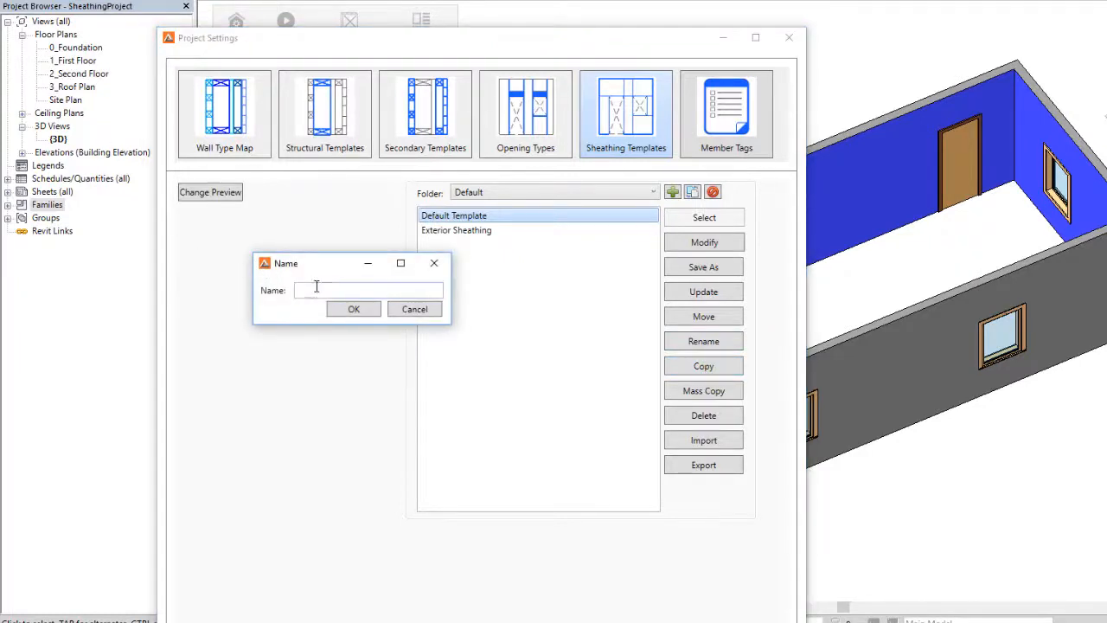
# - Save a second copy of the Default Template named Int Drywall
pyautogui.write('Int Drywa')
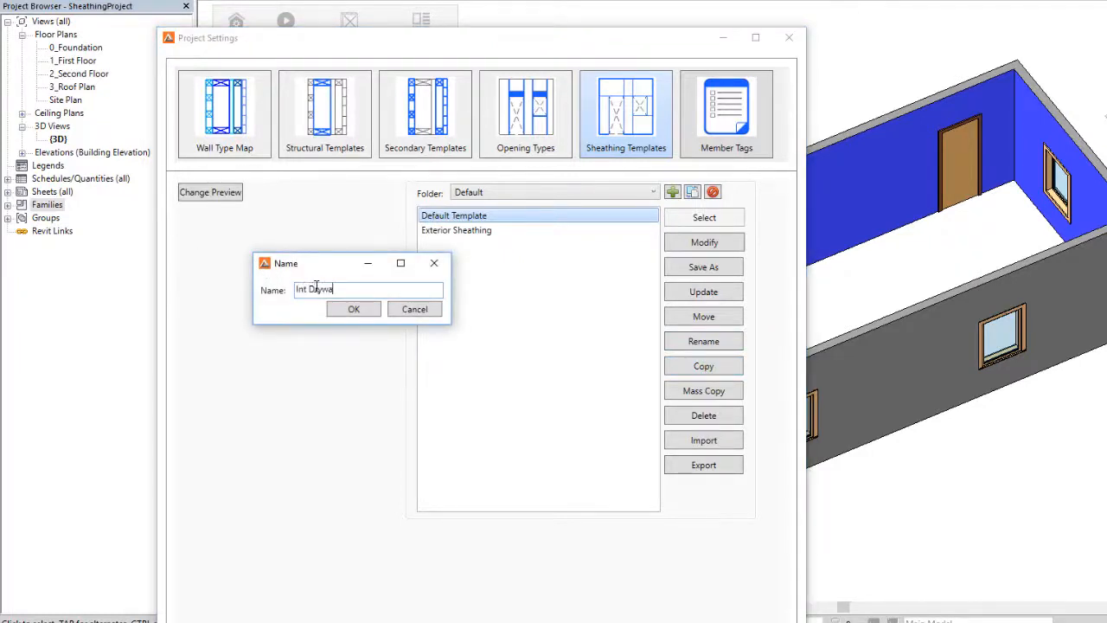
pyautogui.click(353, 308)
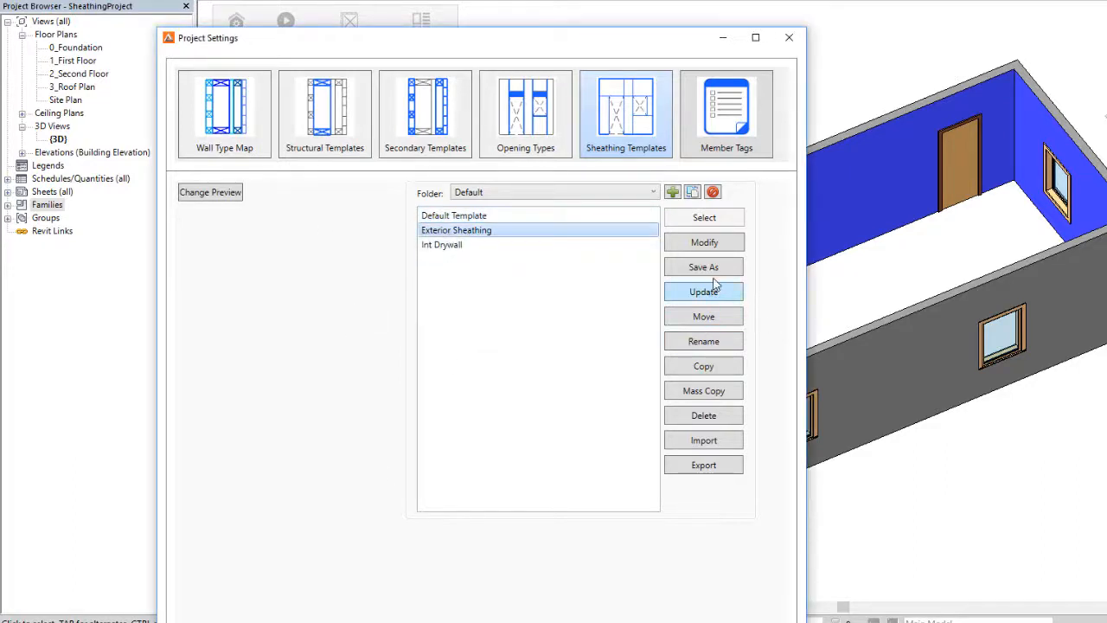
pyautogui.moveTo(702, 243)
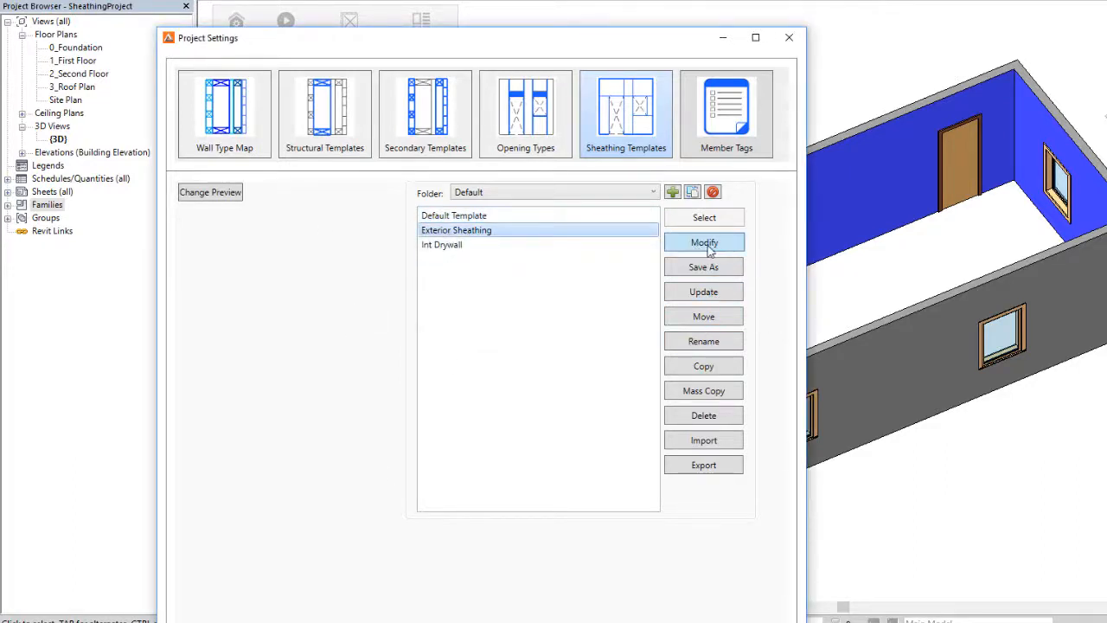
# - In the Exterior Sheathing template, set label prefix ES and Use Layer Material
pyautogui.click(703, 242)
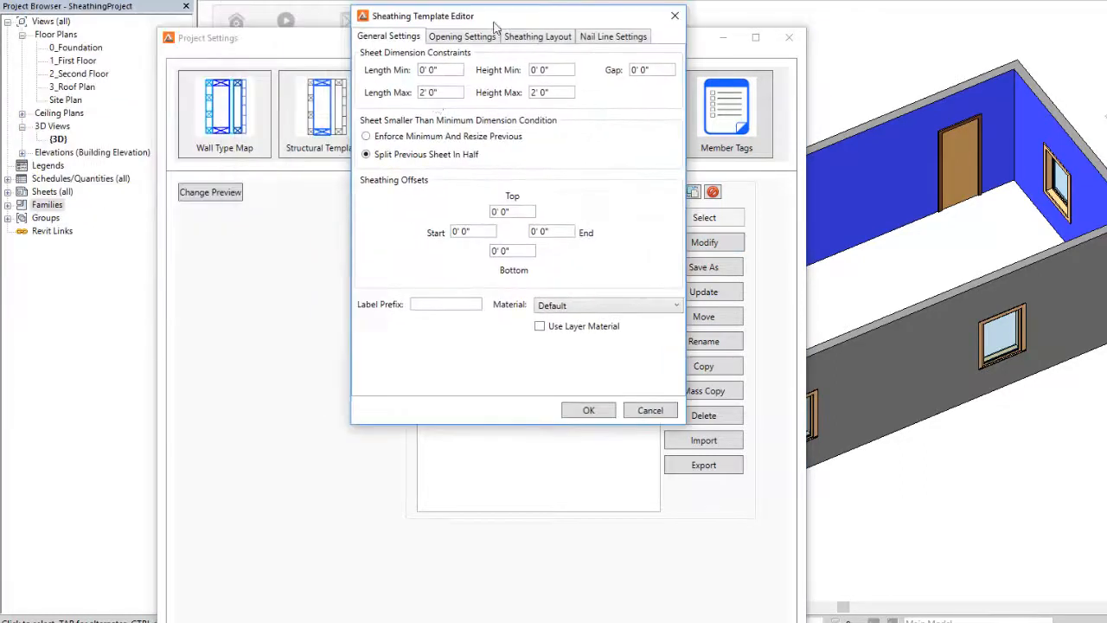
pyautogui.tripleClick(439, 94)
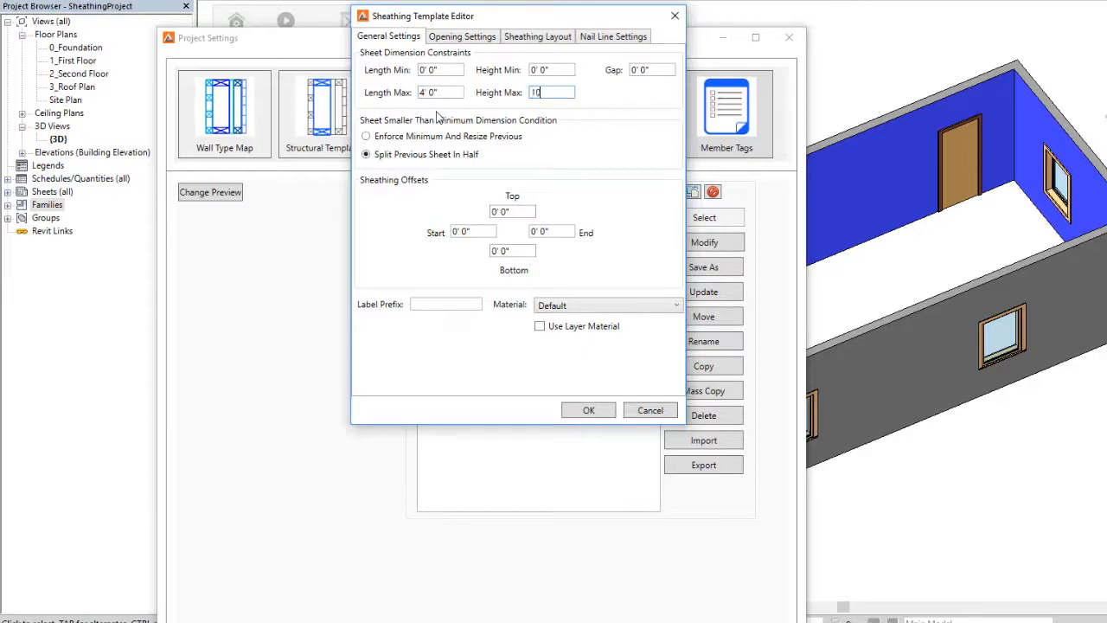
pyautogui.moveTo(424, 16); pyautogui.dragTo(362, 246)
pyautogui.write('1/16')
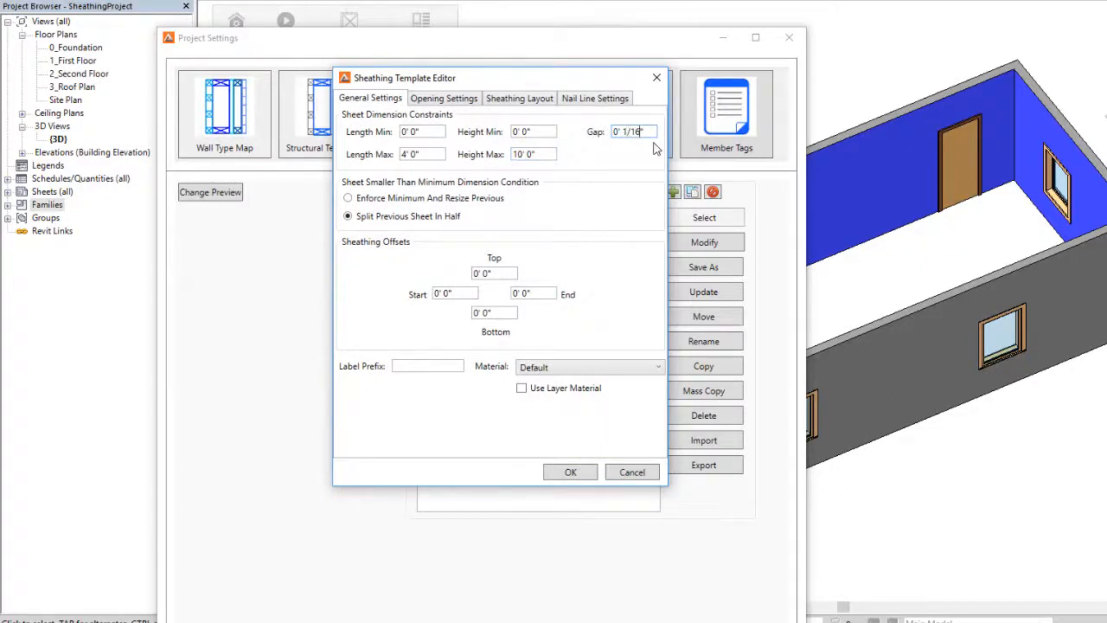
pyautogui.moveTo(536, 285)
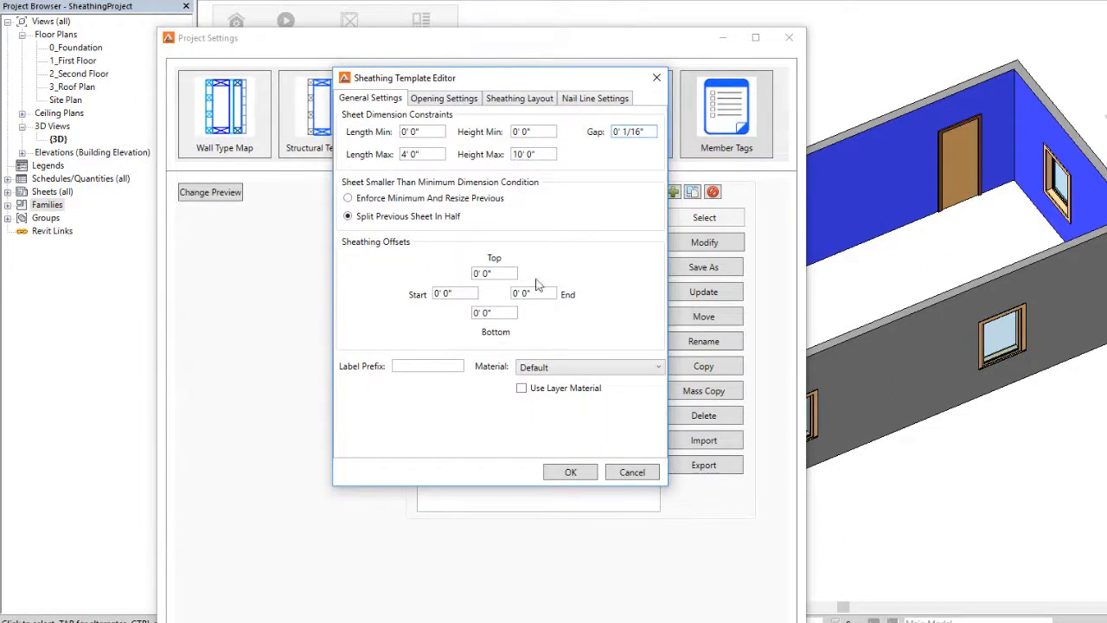
pyautogui.click(427, 366)
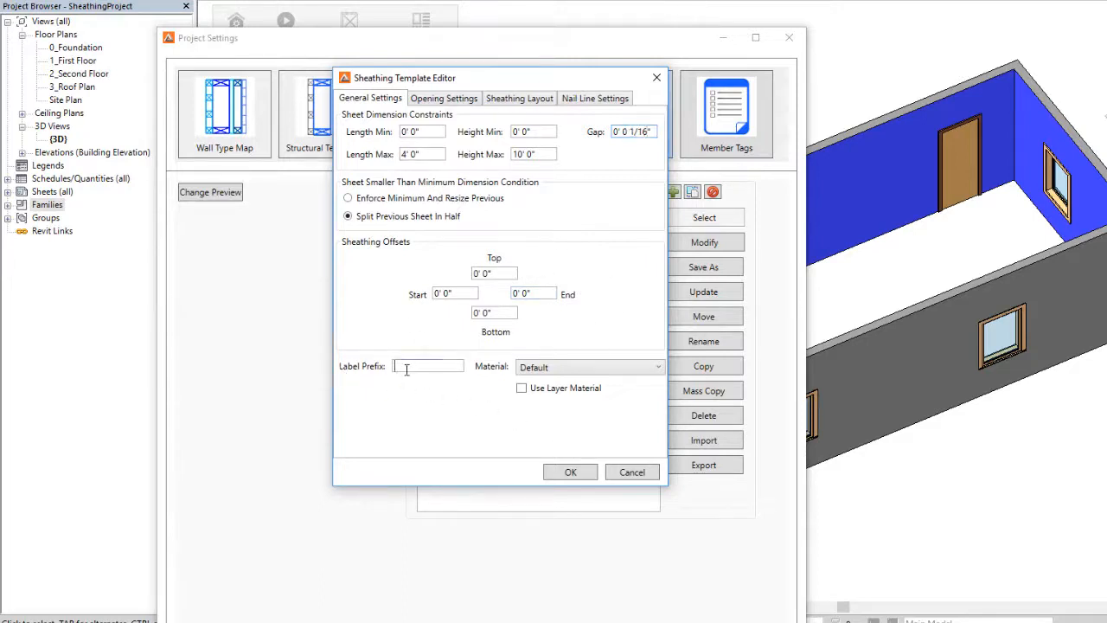
pyautogui.write('ES')
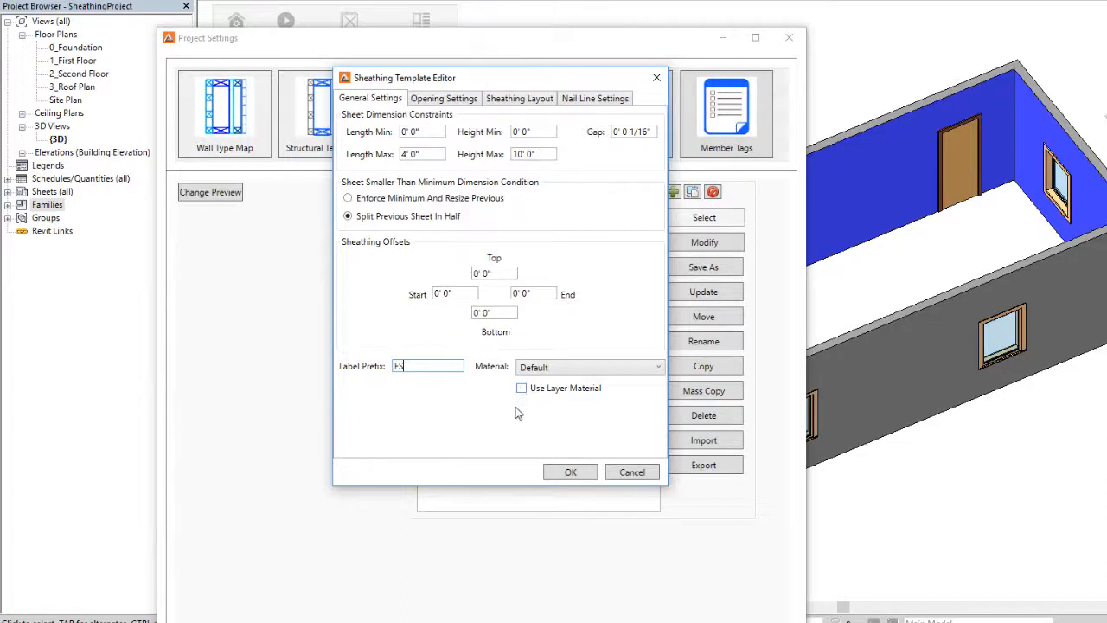
pyautogui.click(521, 388)
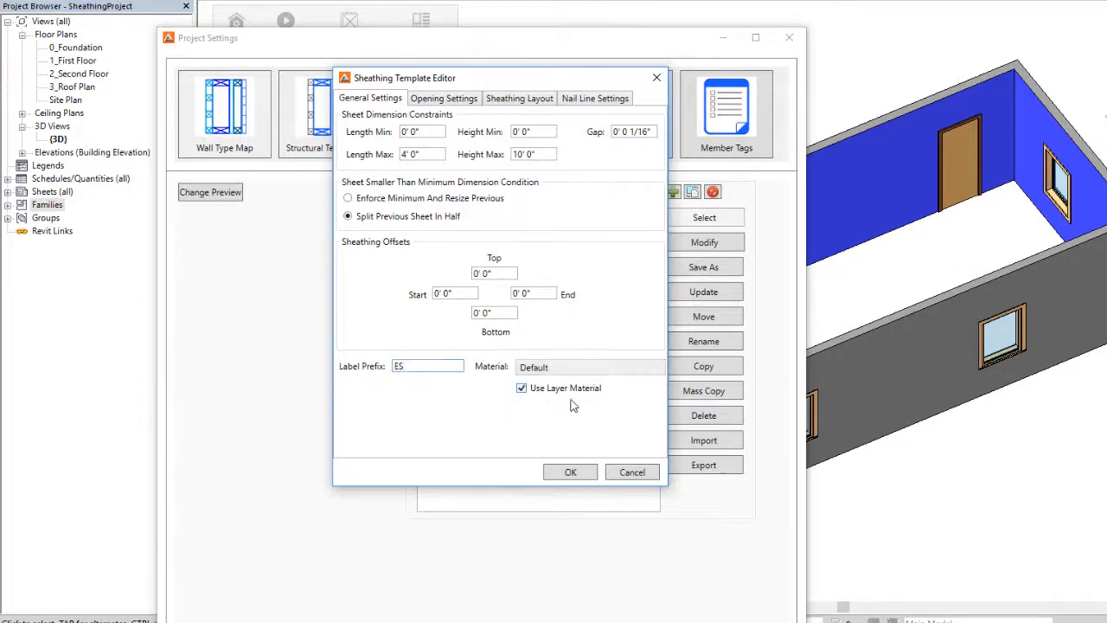
pyautogui.moveTo(592, 384)
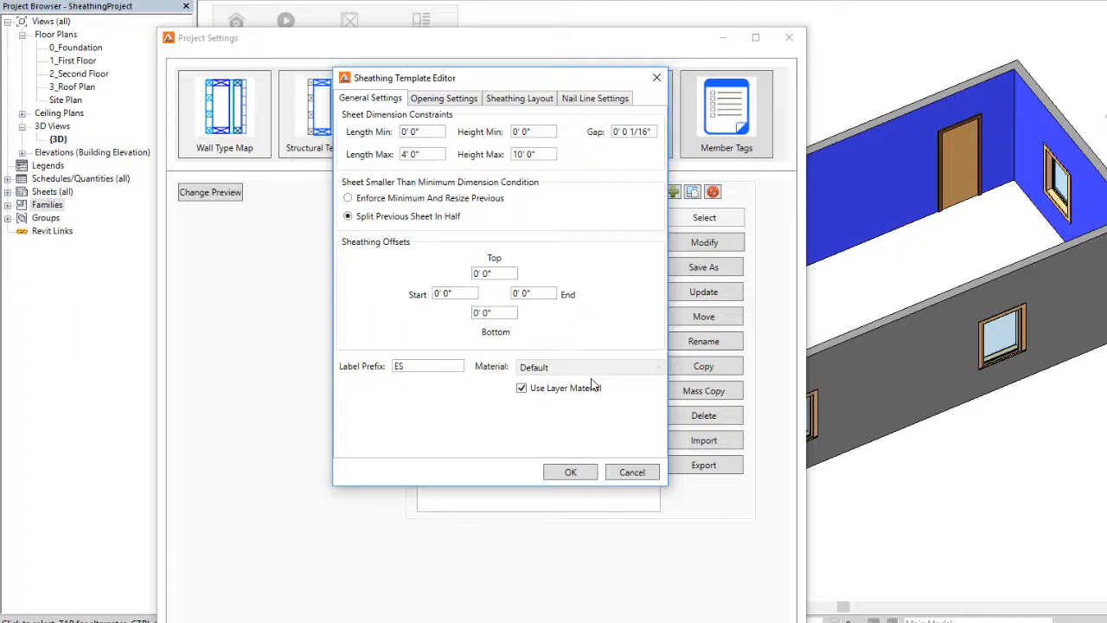
pyautogui.click(443, 97)
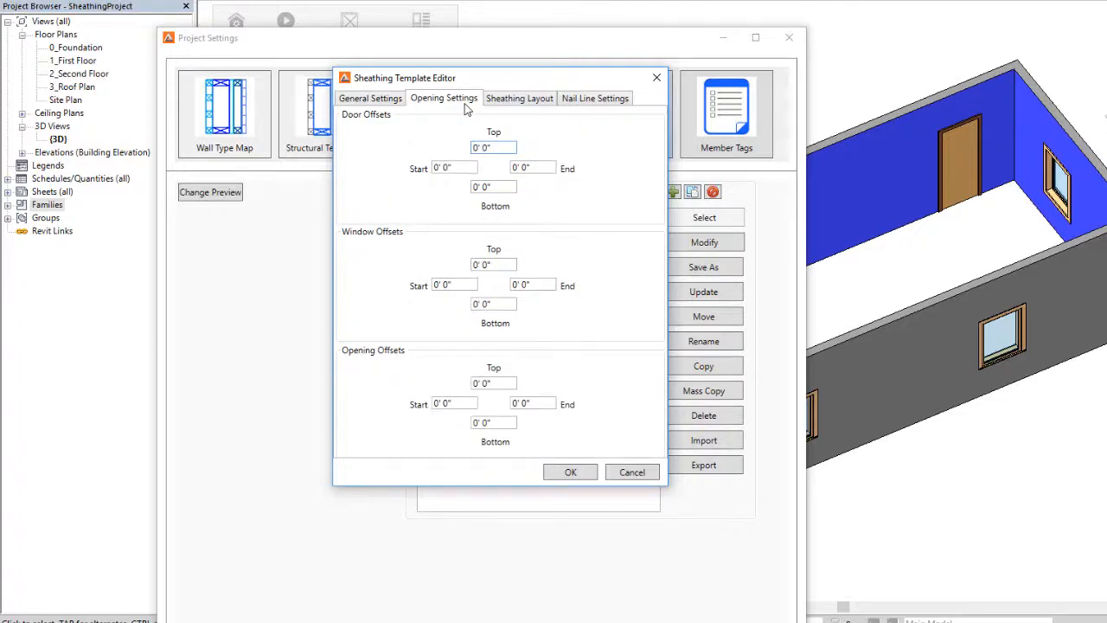
# - Set the Exterior Sheathing layout to Vertical Staggered with framing alignment and save it
pyautogui.click(519, 97)
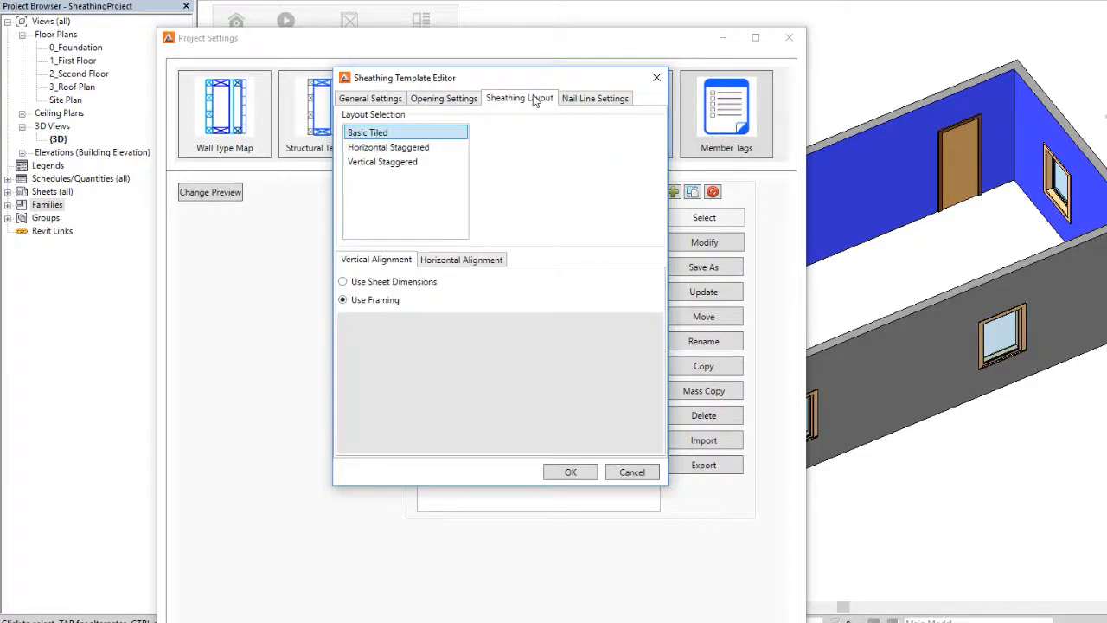
pyautogui.moveTo(387, 121)
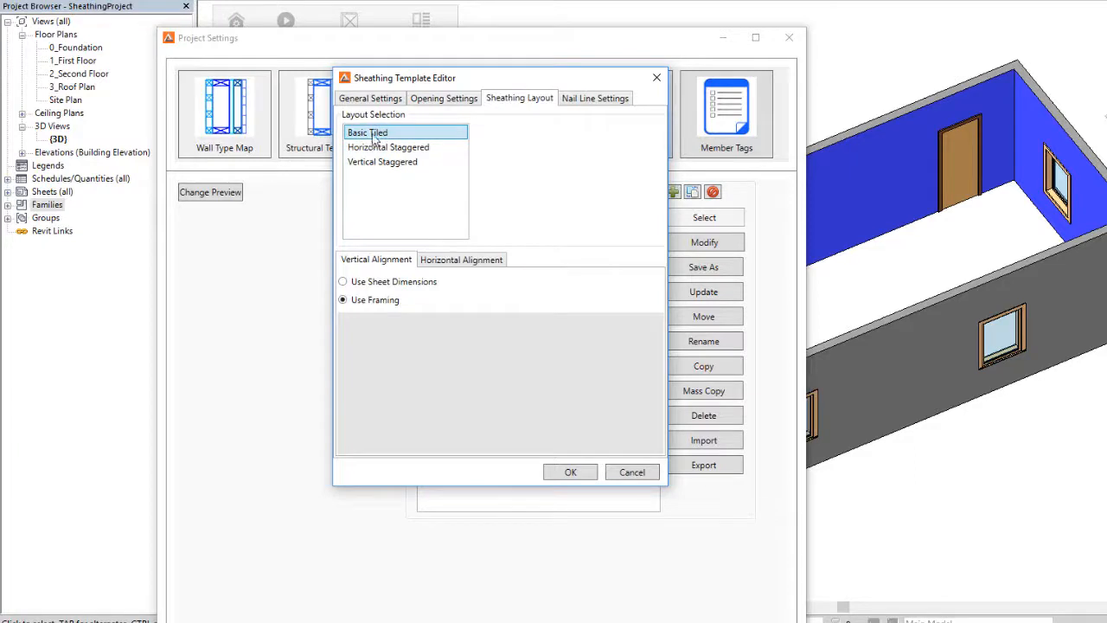
pyautogui.click(388, 147)
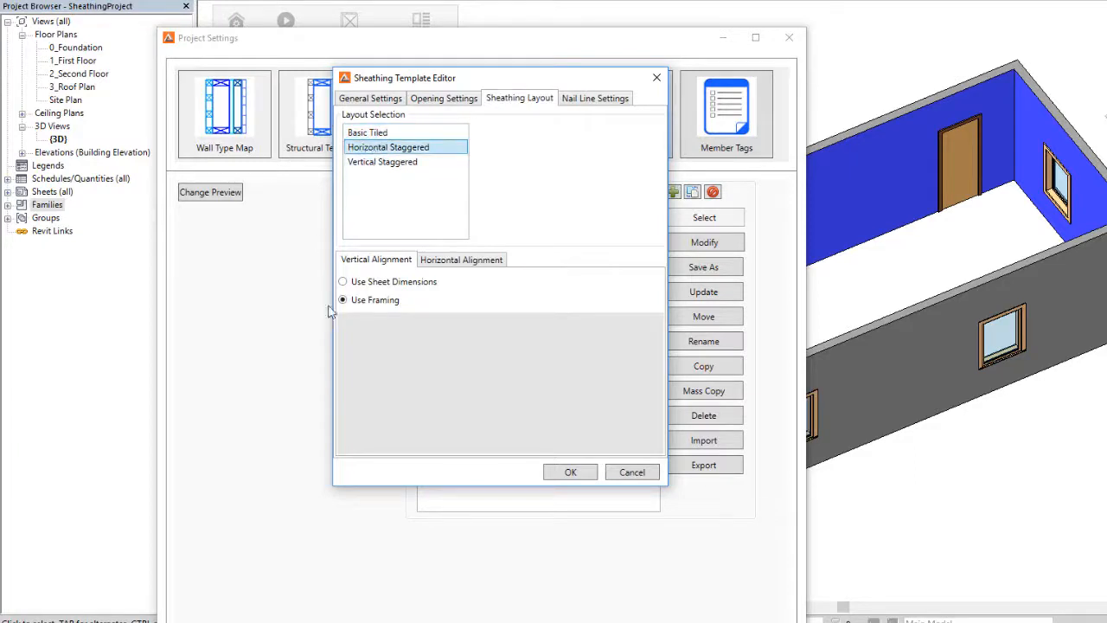
pyautogui.click(383, 163)
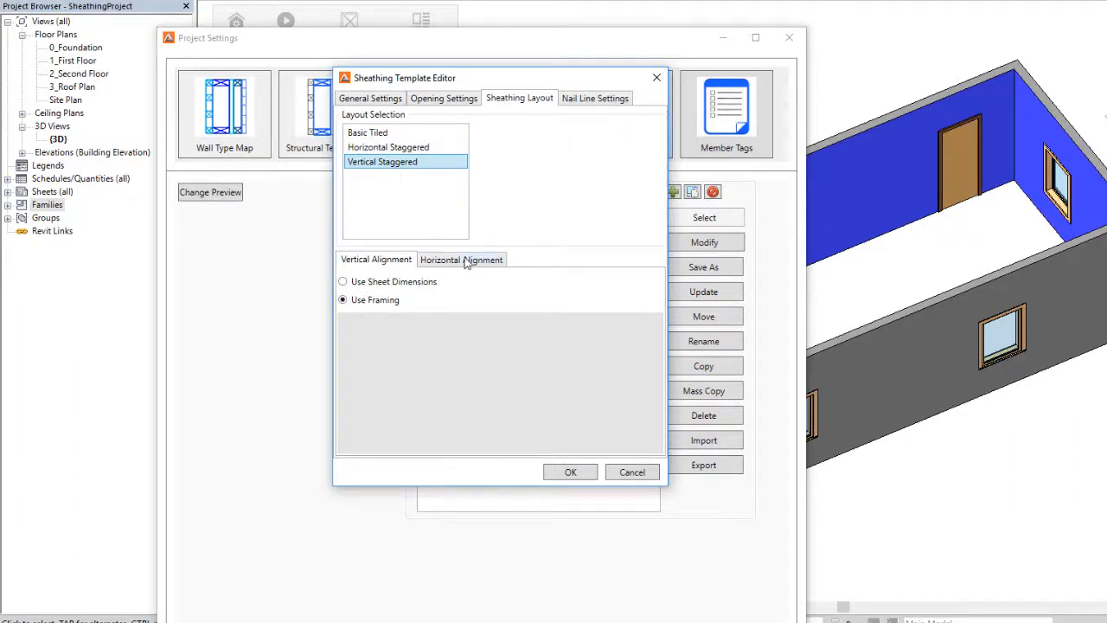
pyautogui.moveTo(363, 297)
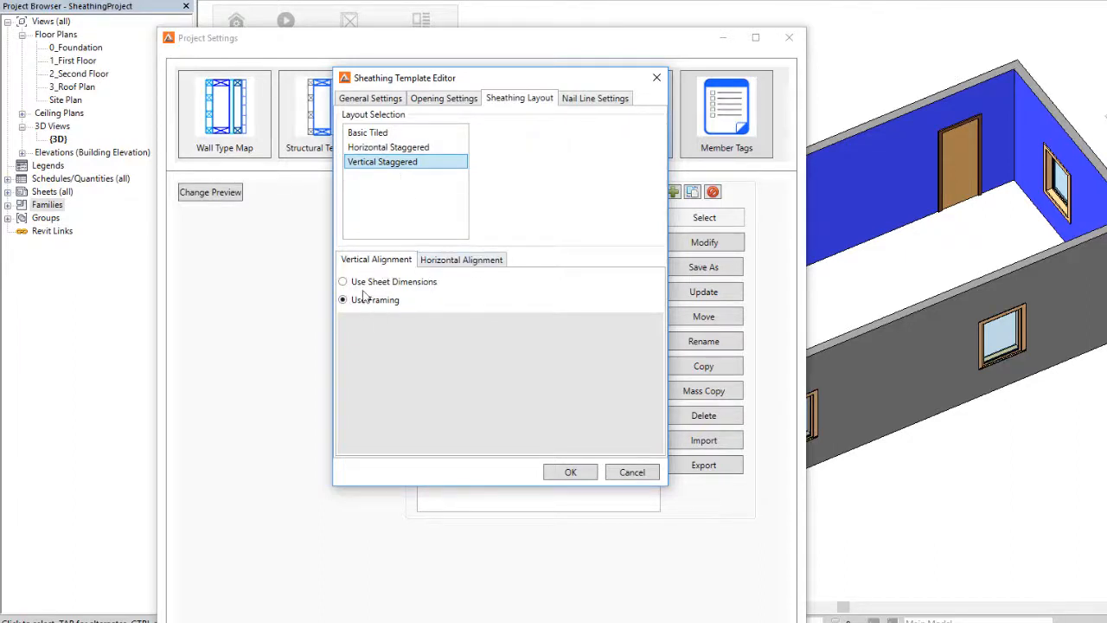
pyautogui.moveTo(419, 318)
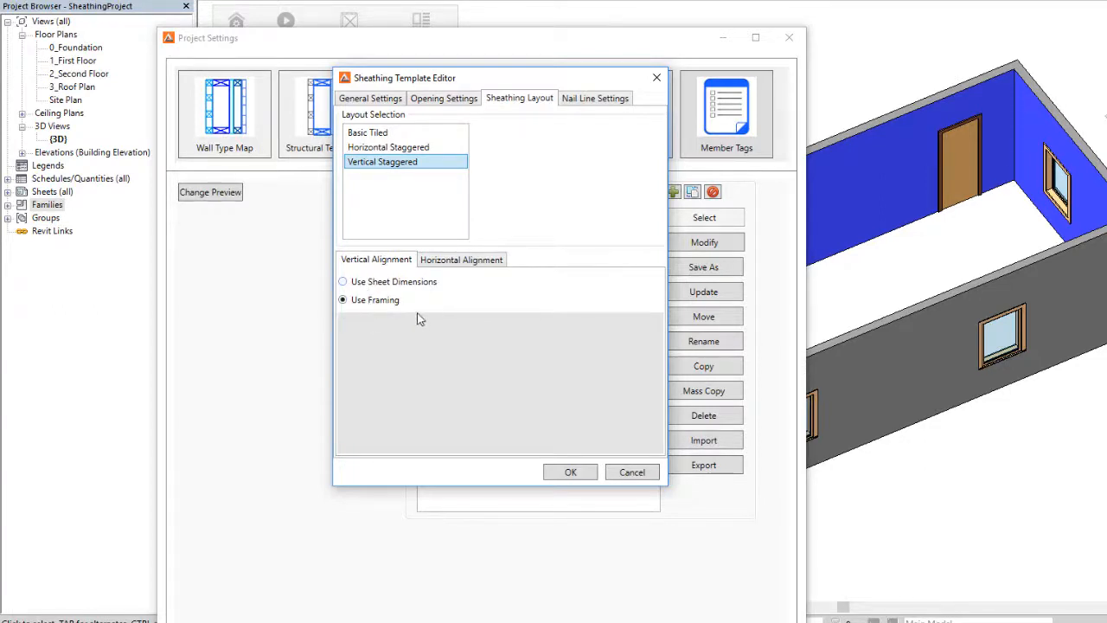
pyautogui.moveTo(408, 292)
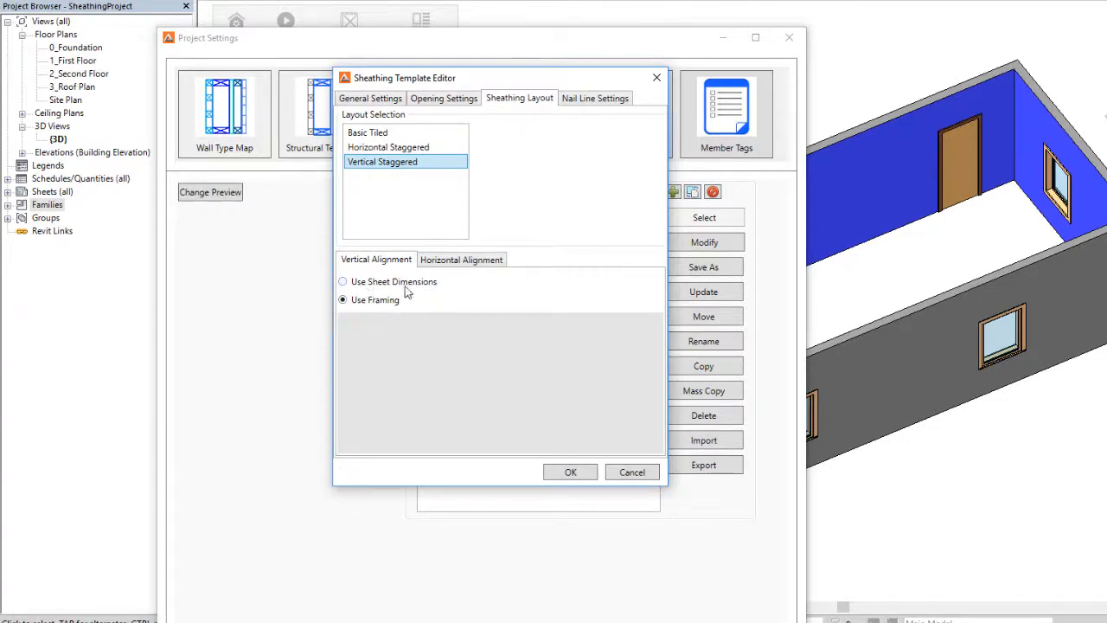
pyautogui.moveTo(450, 299)
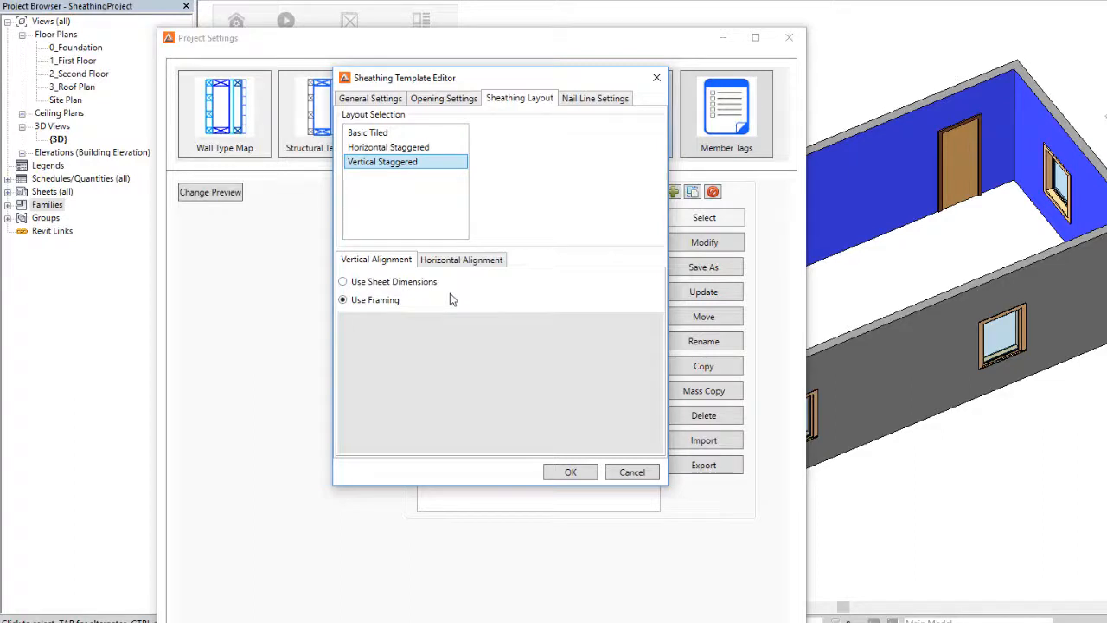
pyautogui.moveTo(350, 313)
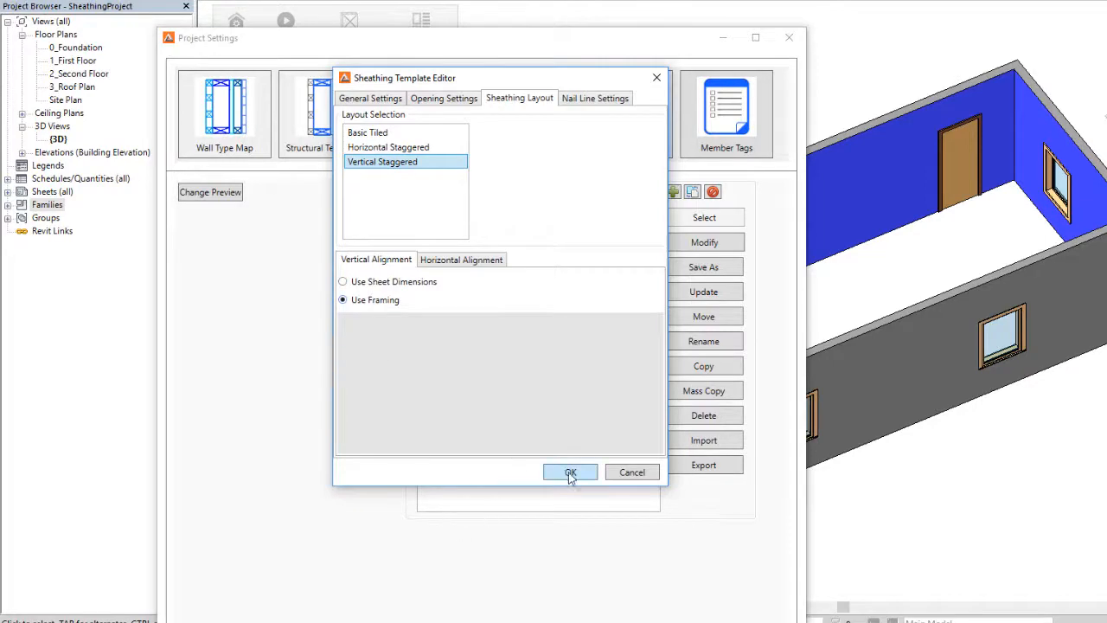
pyautogui.click(571, 472)
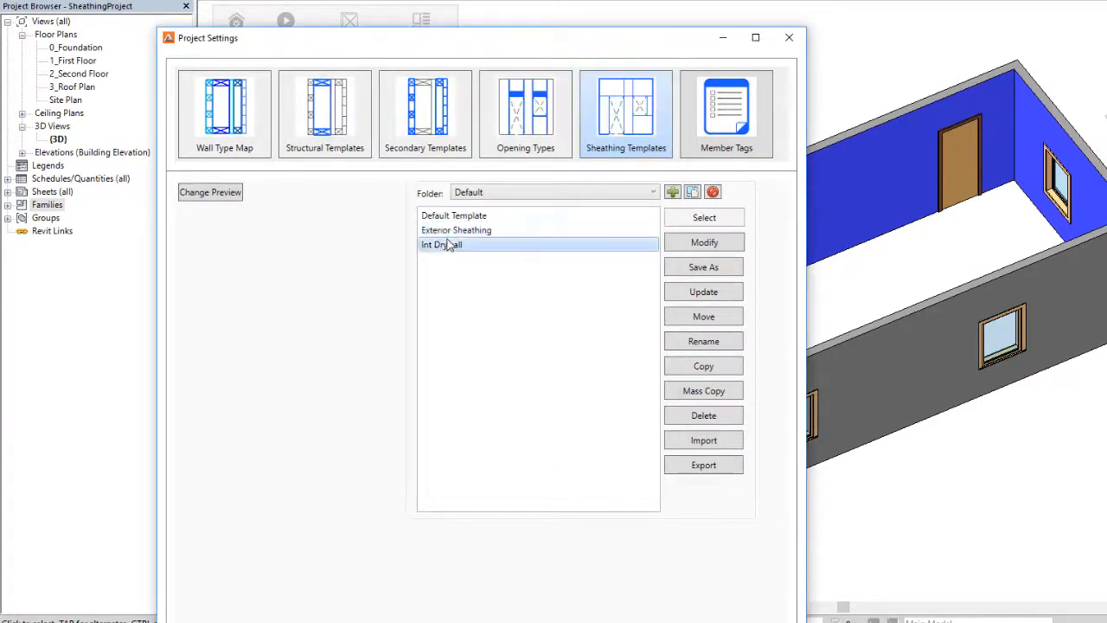
# - Configure Int Drywall with 4'×8' sheets, prefix DW, layer material and Vertical Staggered layout, then save
pyautogui.click(703, 242)
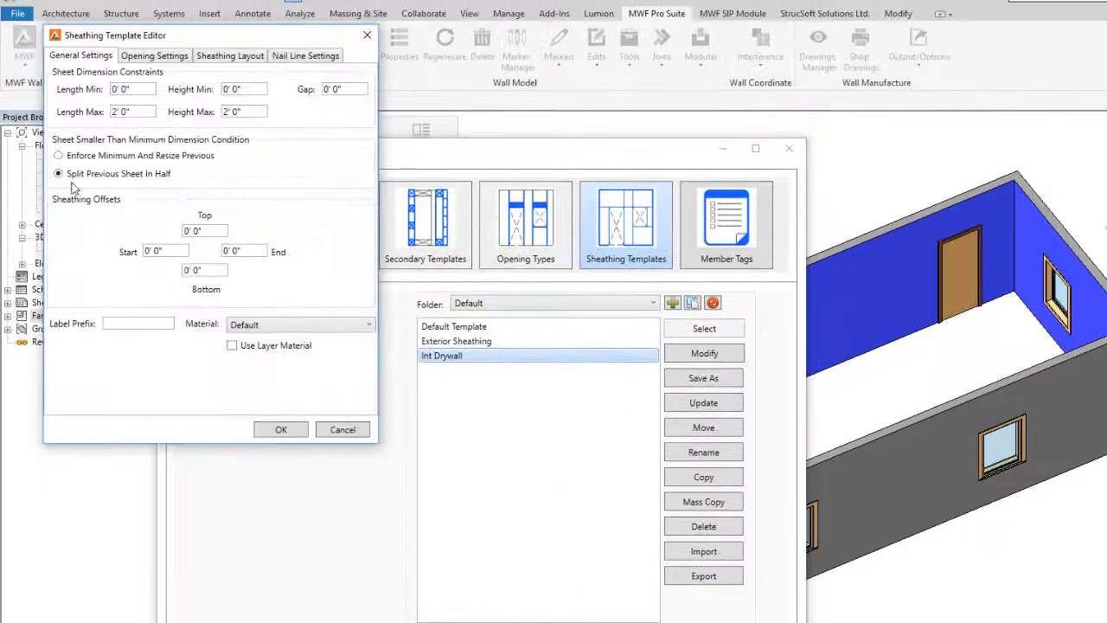
pyautogui.tripleClick(131, 110)
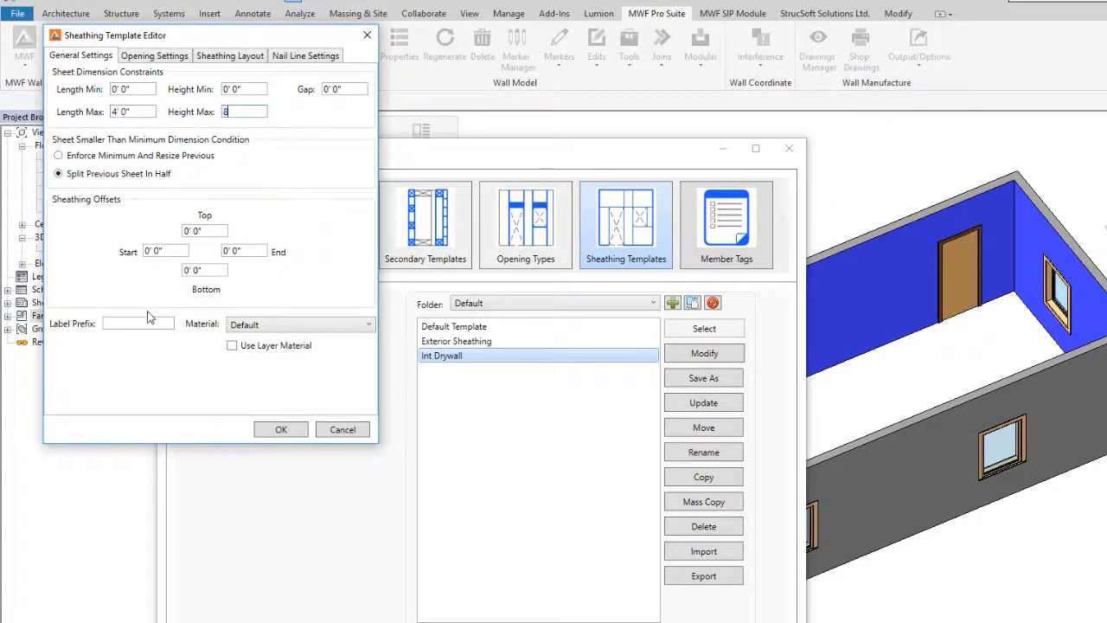
pyautogui.write('DW')
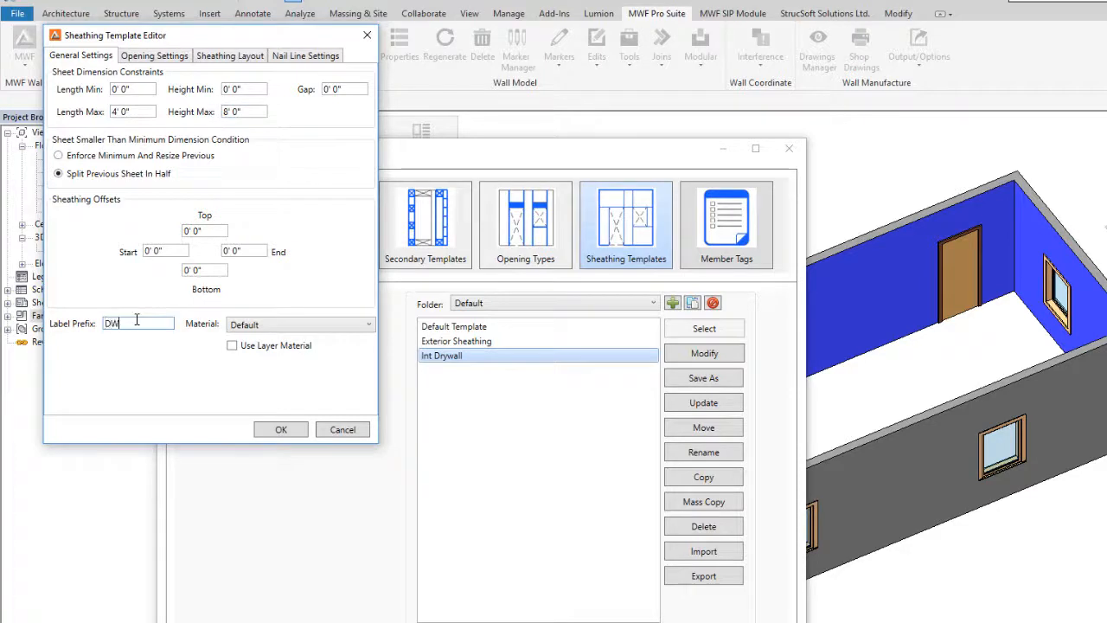
pyautogui.click(232, 346)
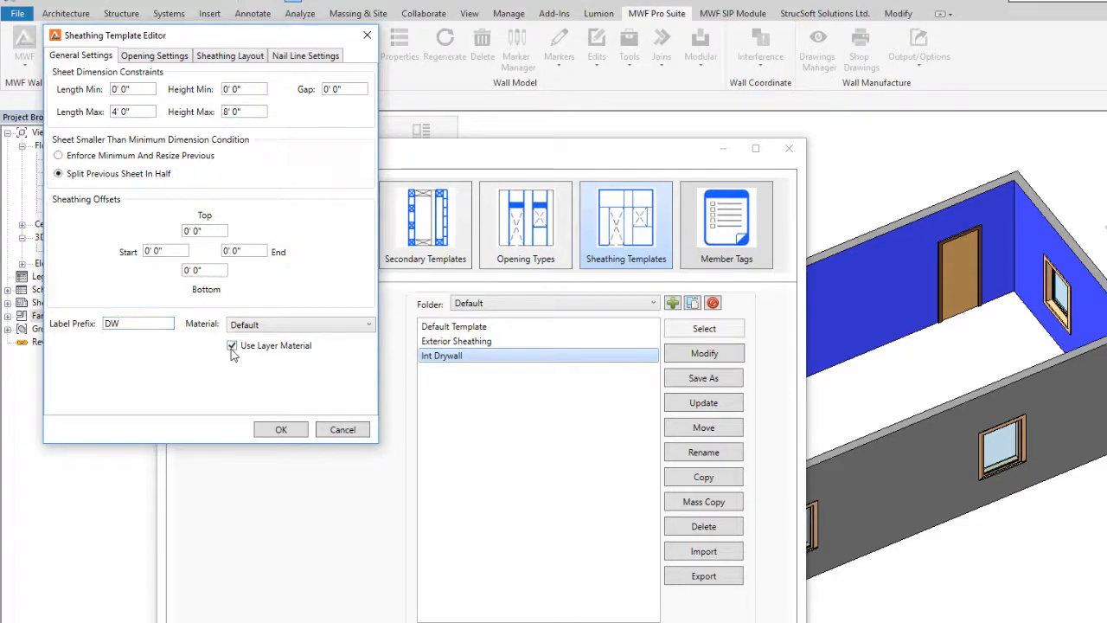
pyautogui.click(230, 55)
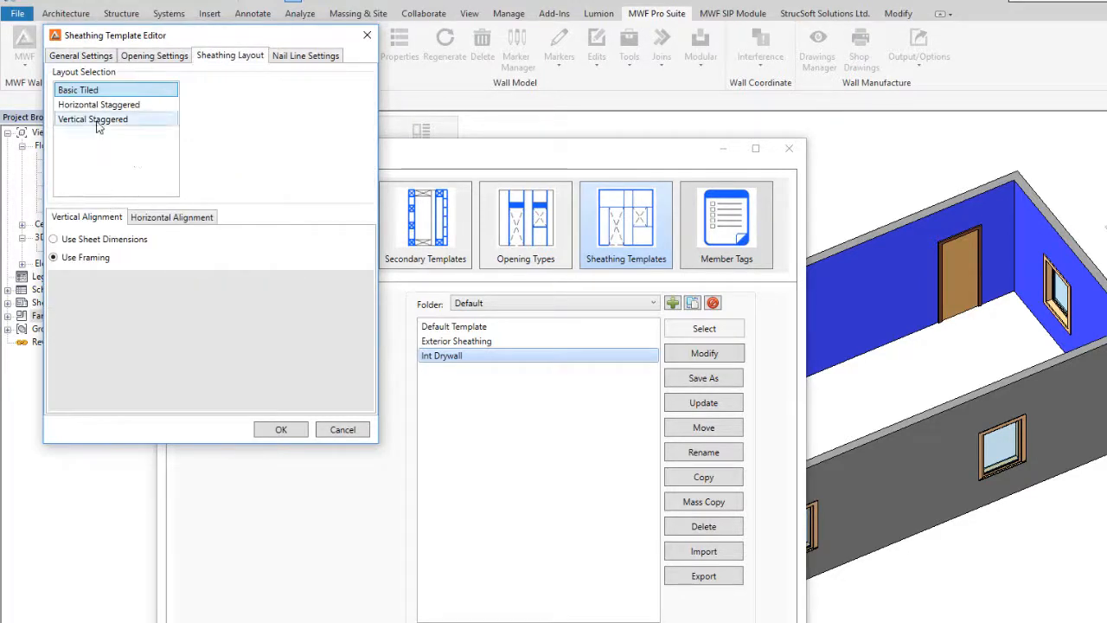
pyautogui.click(94, 117)
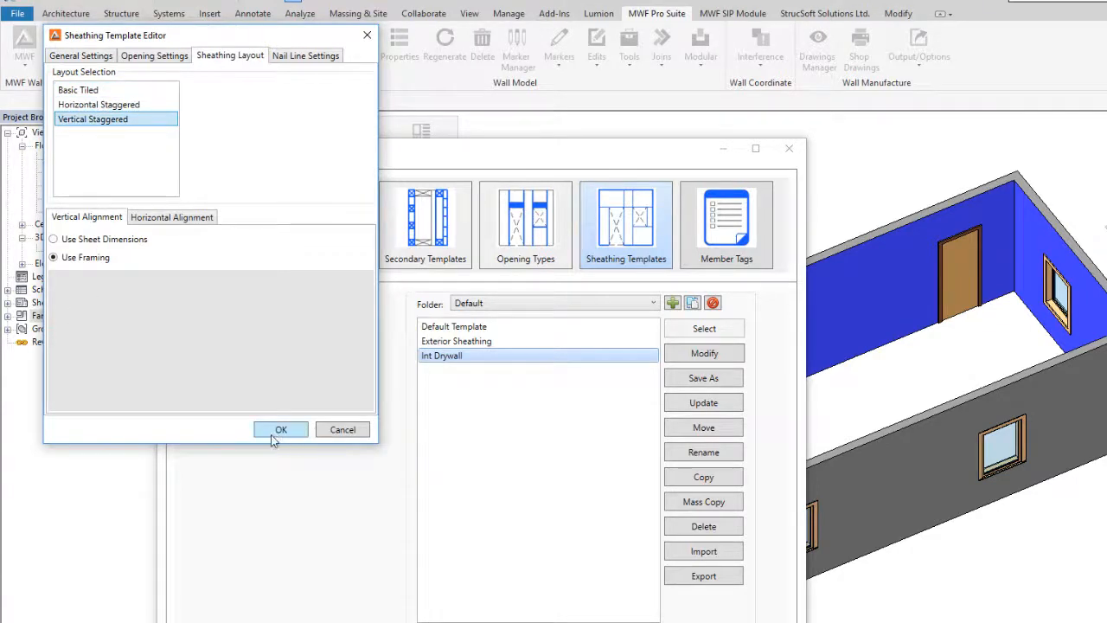
pyautogui.click(280, 429)
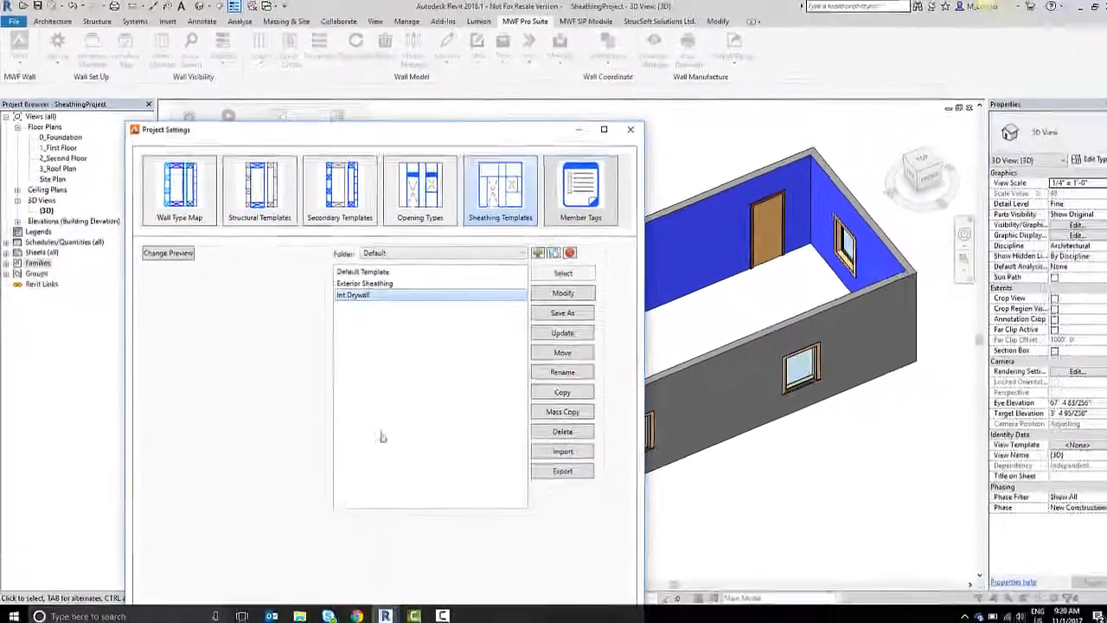
# - In the Wall Type Map, map the OSB substrate layer to the Exterior Sheathing template
pyautogui.click(178, 187)
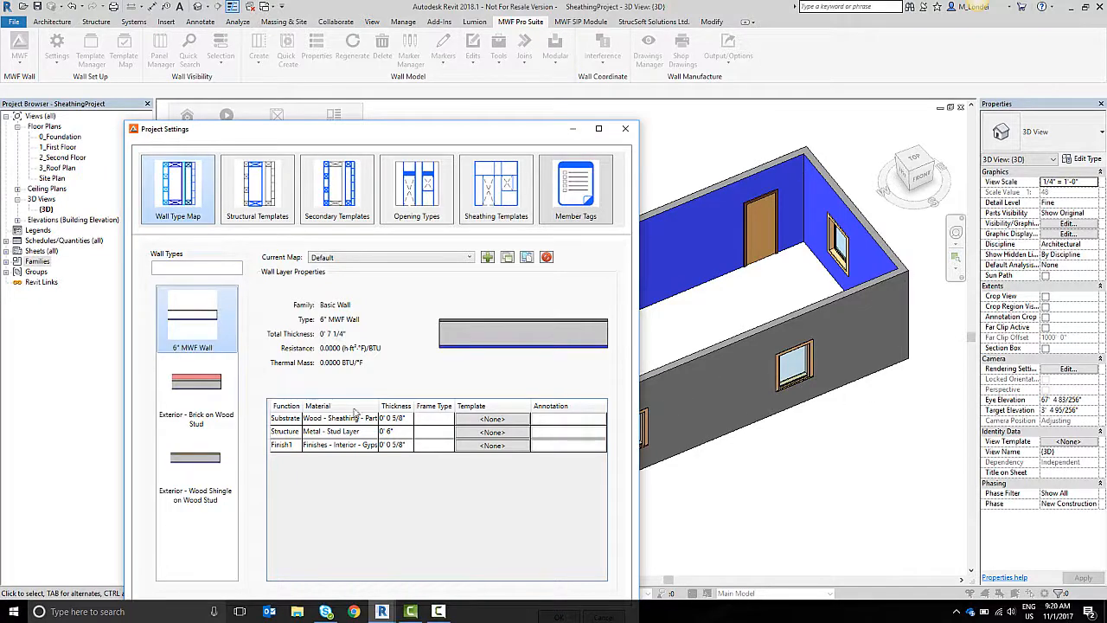
pyautogui.moveTo(490, 326)
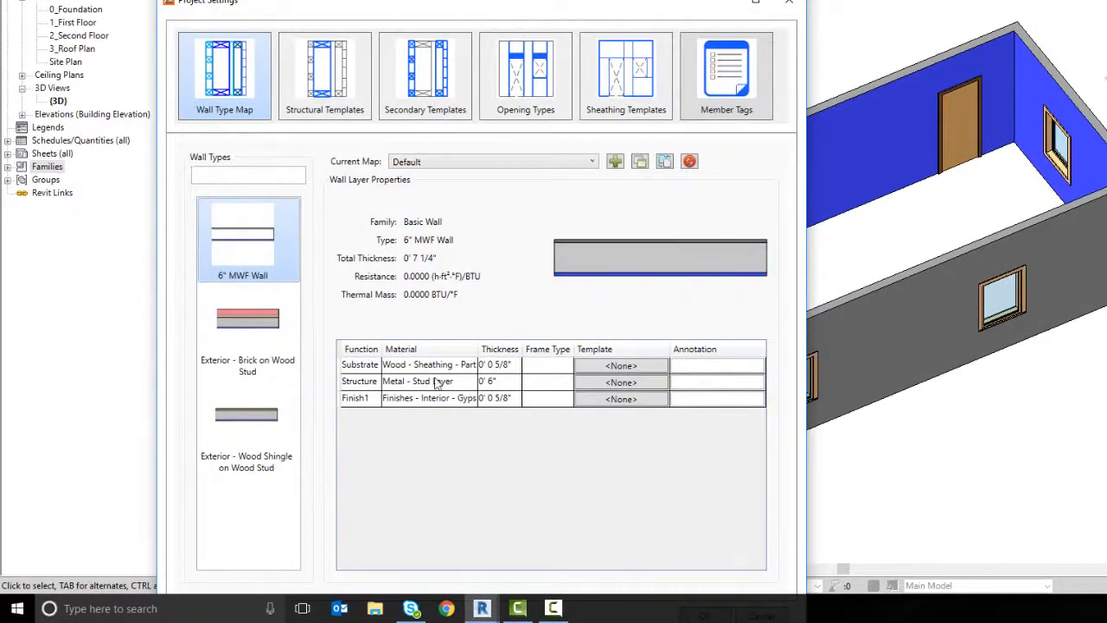
pyautogui.moveTo(737, 189)
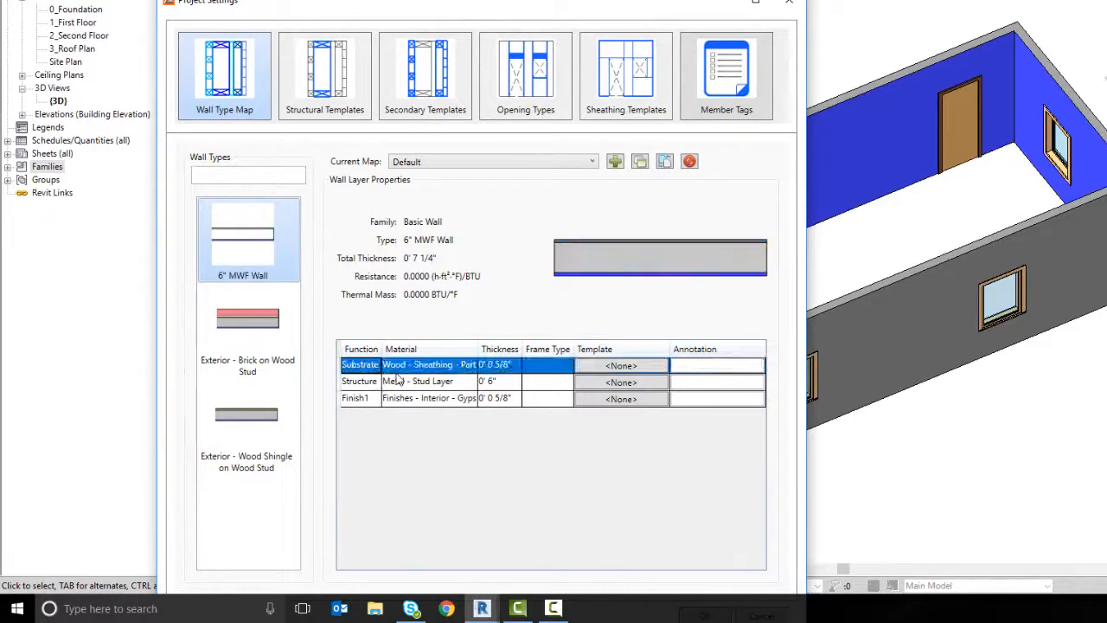
pyautogui.click(621, 365)
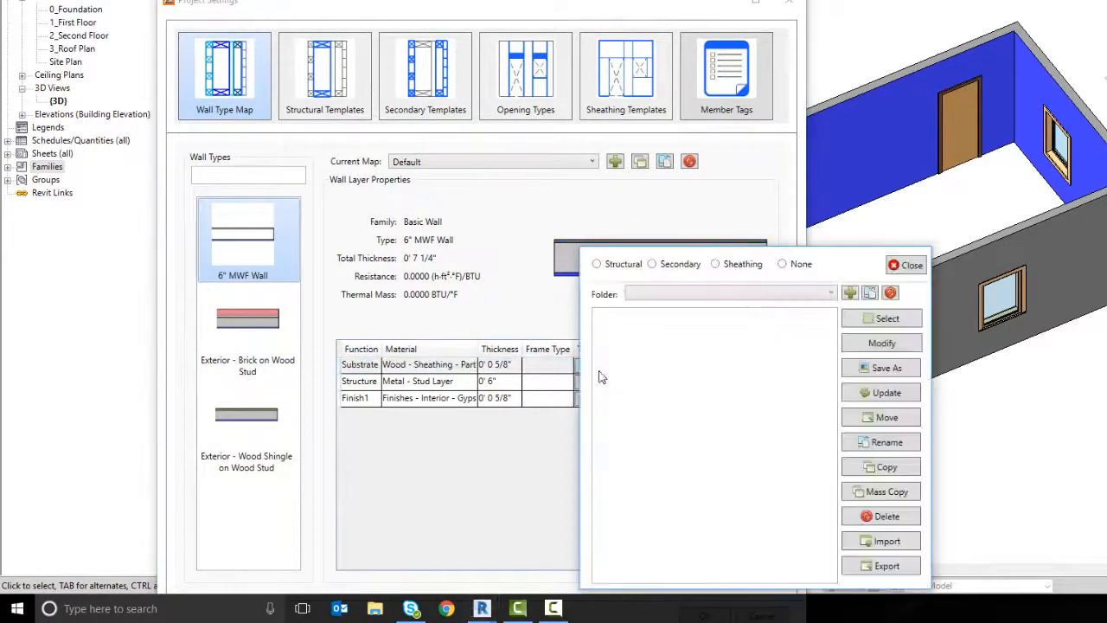
pyautogui.click(716, 263)
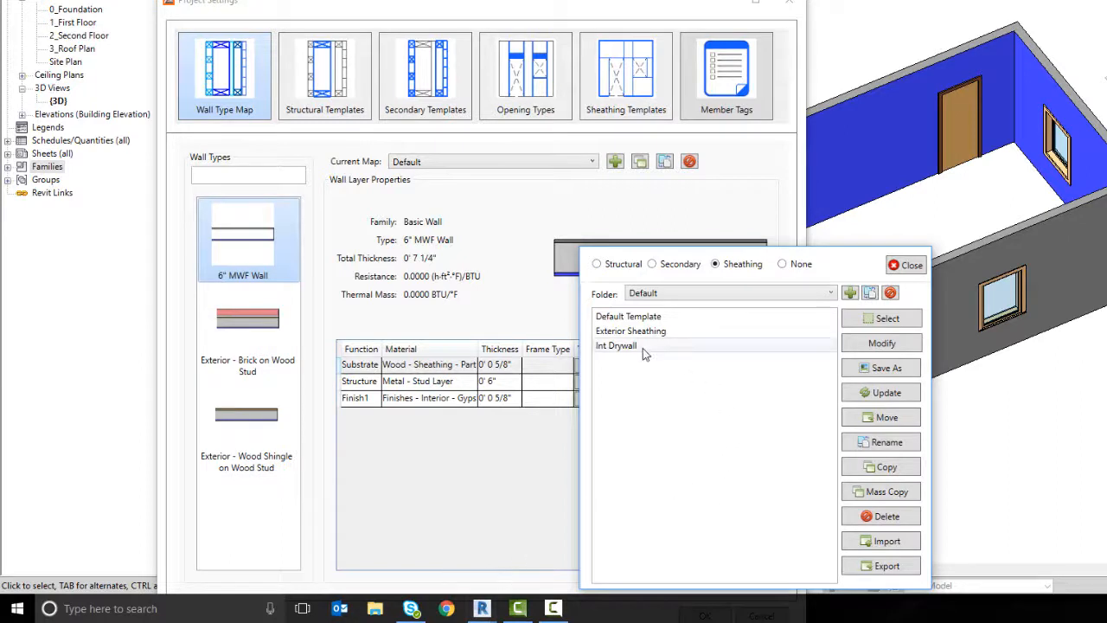
pyautogui.click(630, 330)
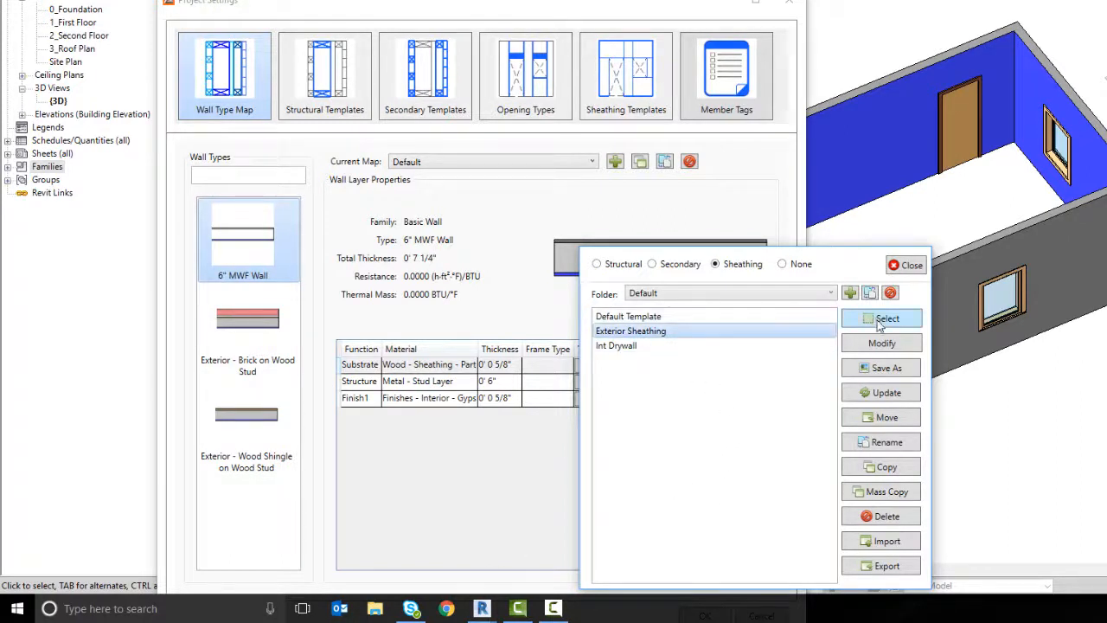
pyautogui.click(883, 318)
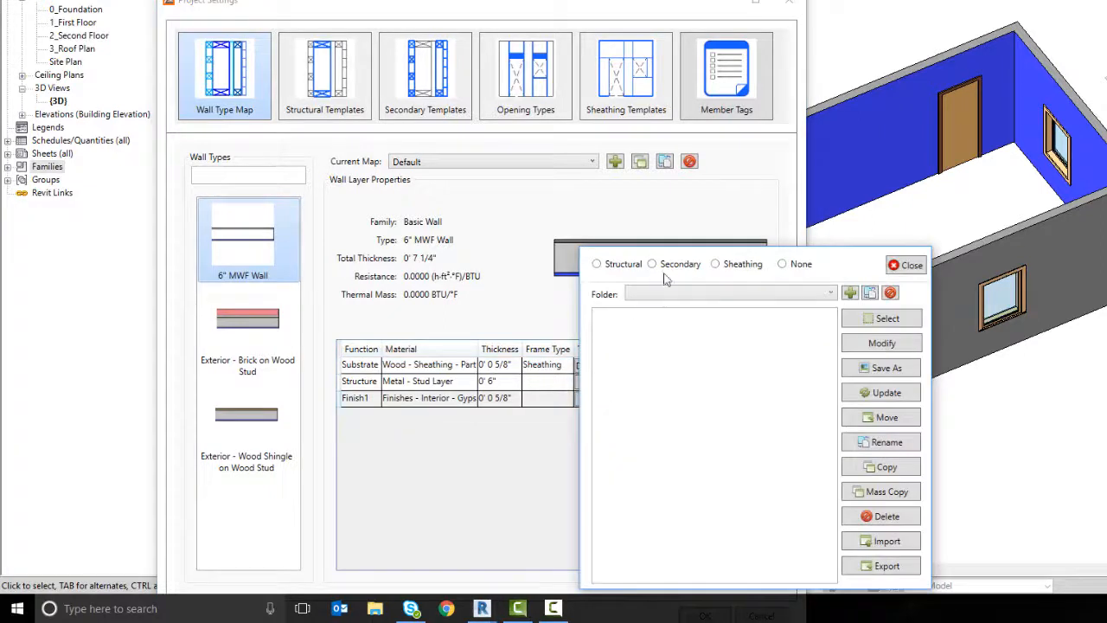
pyautogui.click(716, 263)
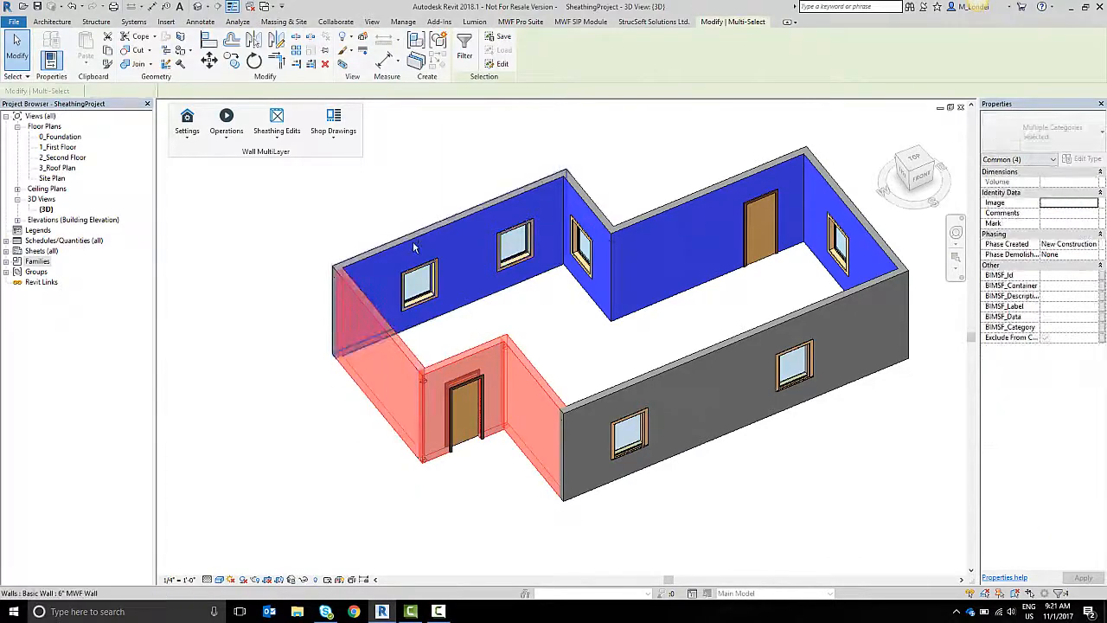
# - Run the Wall MultiLayer Operations create command on the selected exterior walls
pyautogui.click(423, 245)
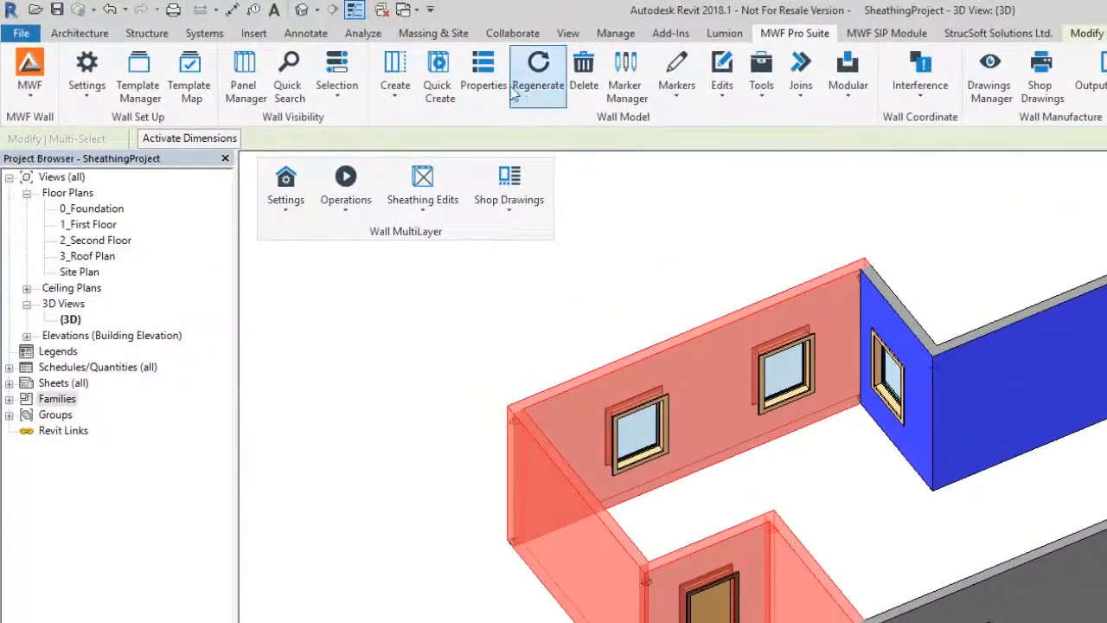
pyautogui.moveTo(315, 240)
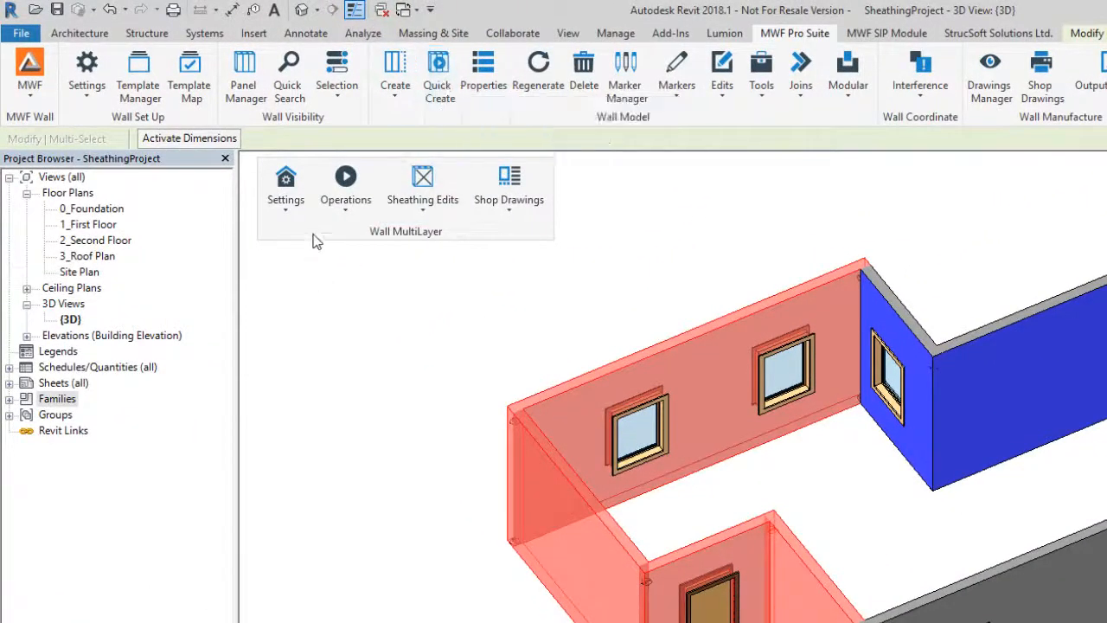
pyautogui.click(346, 182)
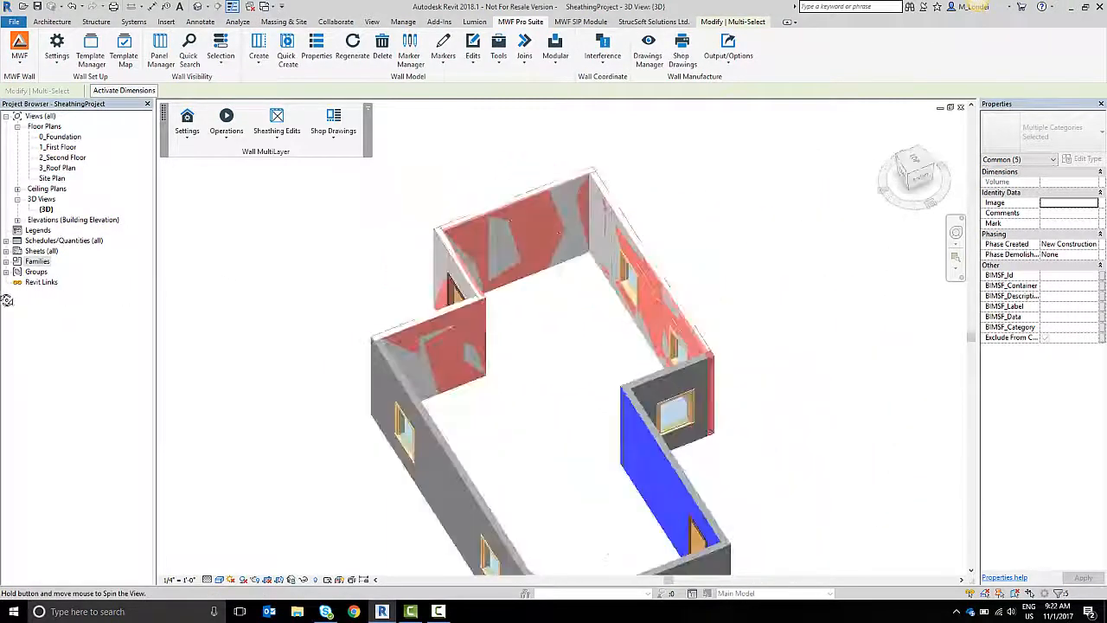
pyautogui.moveTo(554, 346); pyautogui.dragTo(433, 337)
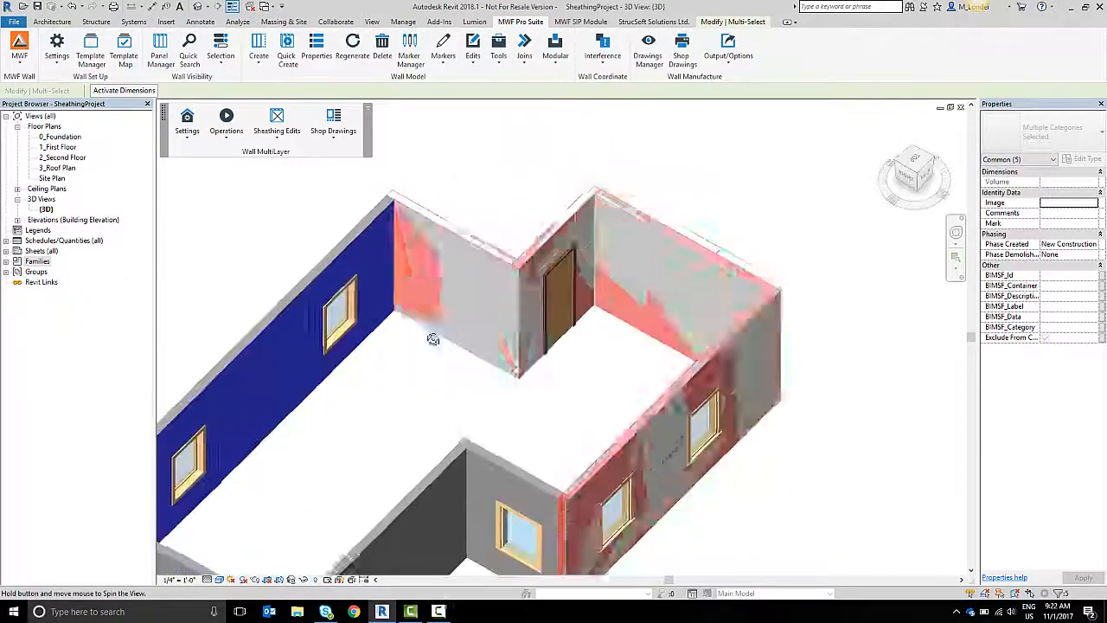
pyautogui.moveTo(433, 337); pyautogui.dragTo(433, 408)
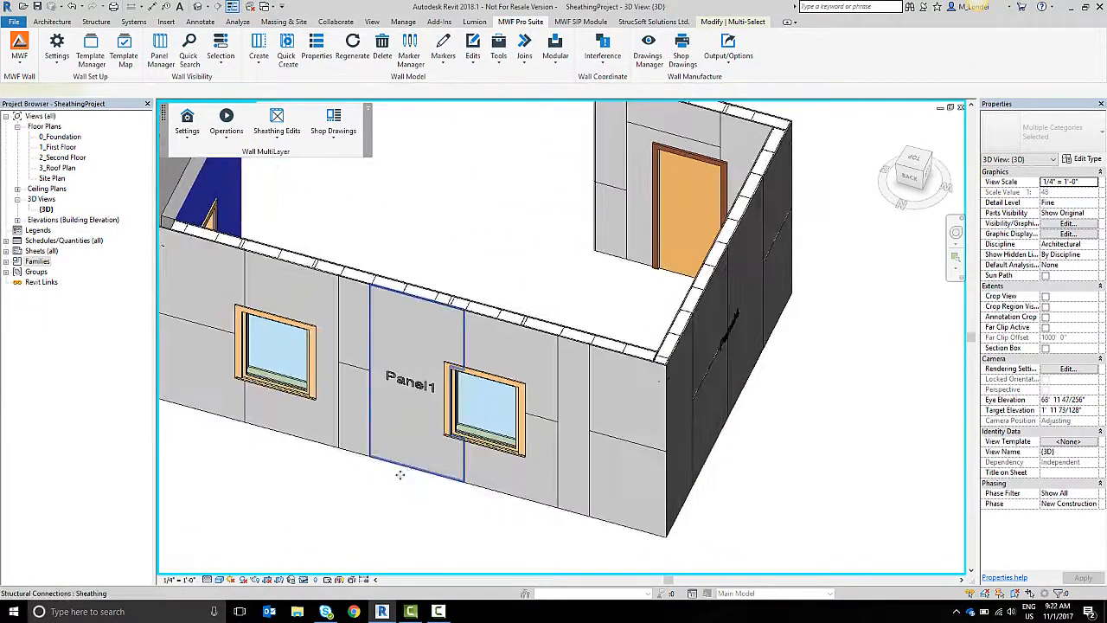
pyautogui.click(412, 381)
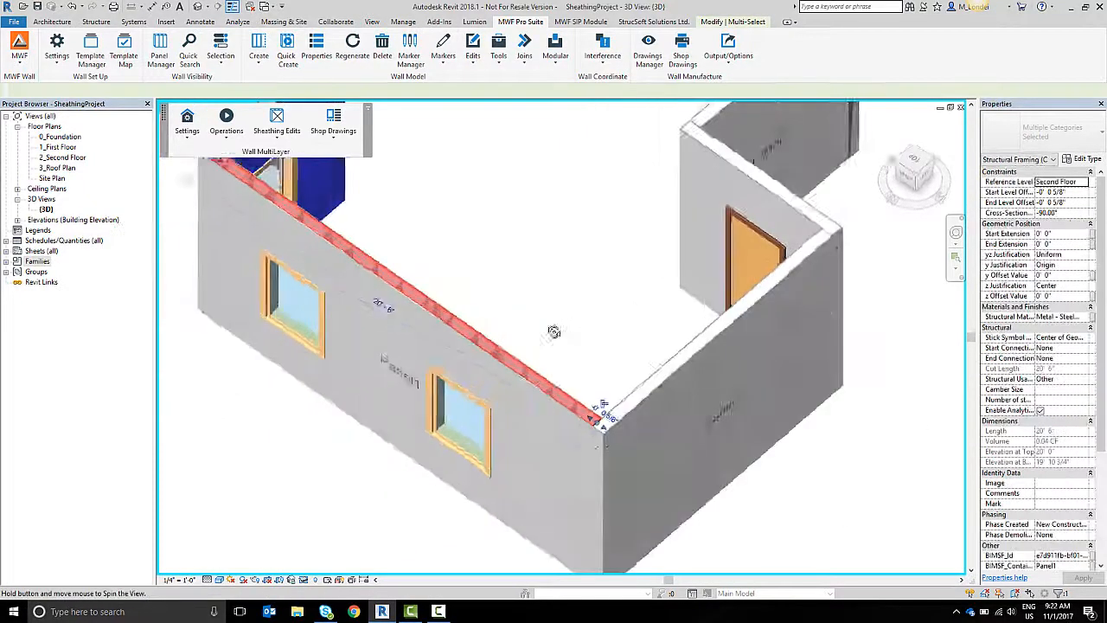
pyautogui.moveTo(553, 328); pyautogui.dragTo(674, 401)
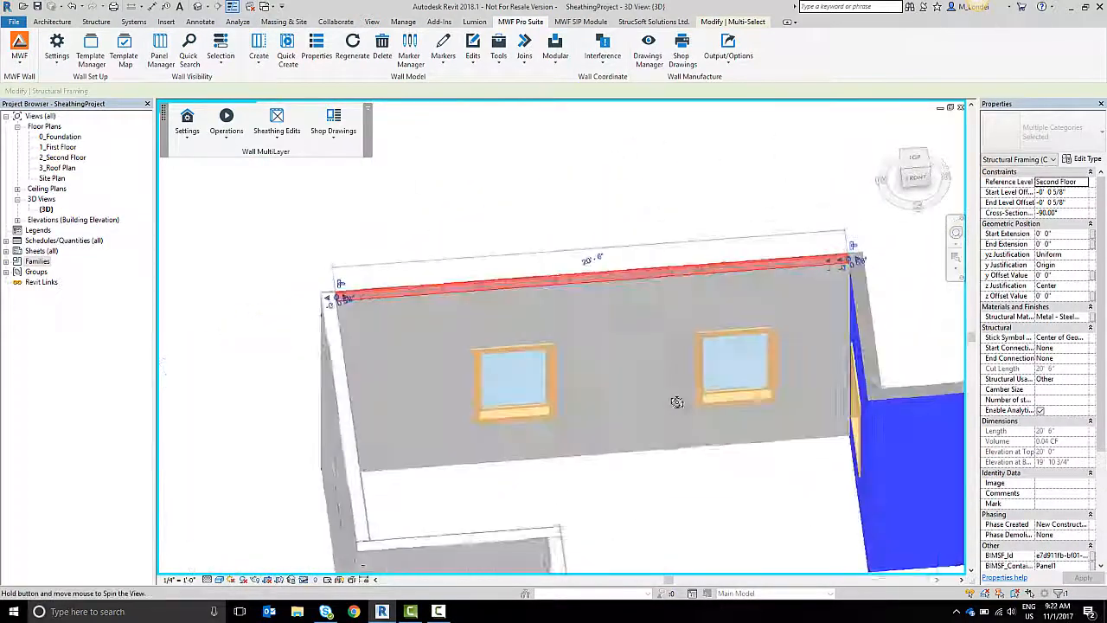
pyautogui.moveTo(678, 401); pyautogui.dragTo(737, 540)
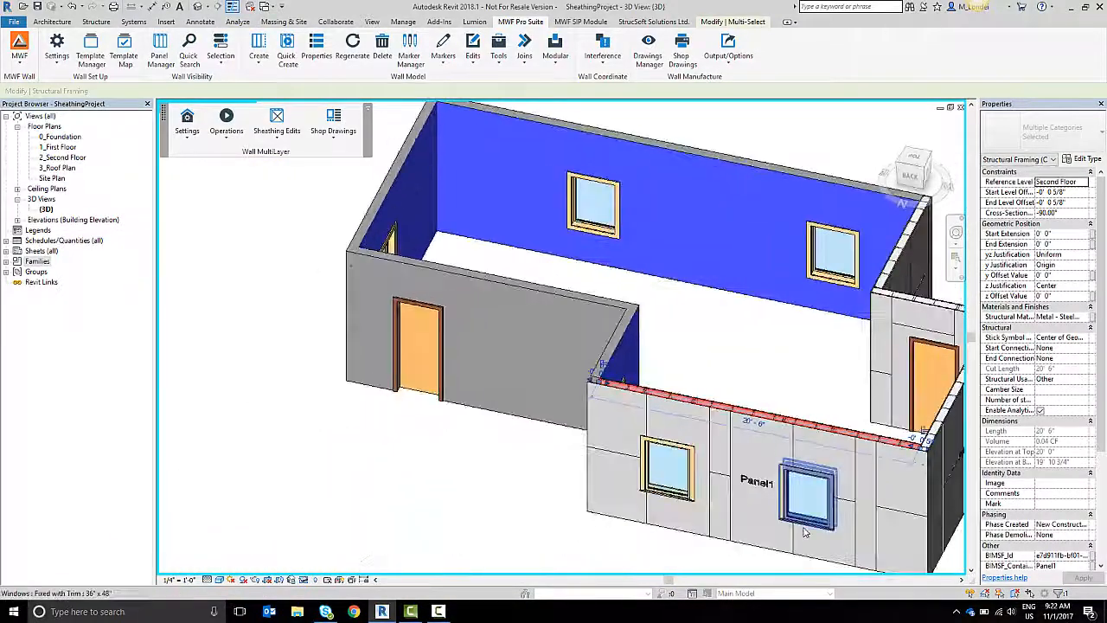
# - Move the Panel1 wall's window to the right, then select the wall for regeneration
pyautogui.click(809, 481)
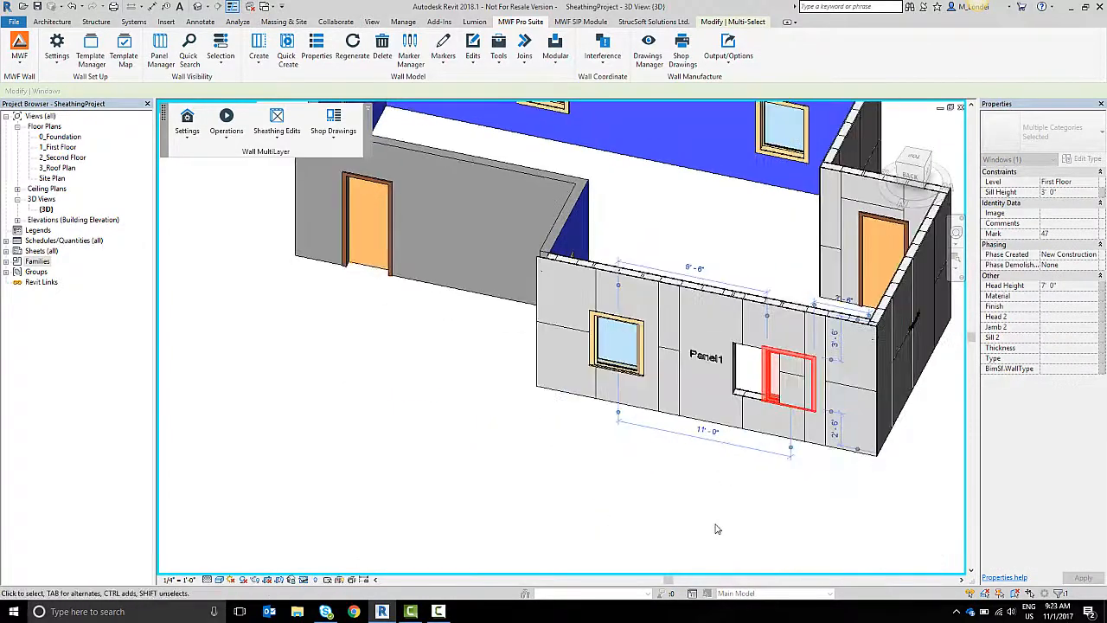
pyautogui.click(706, 436)
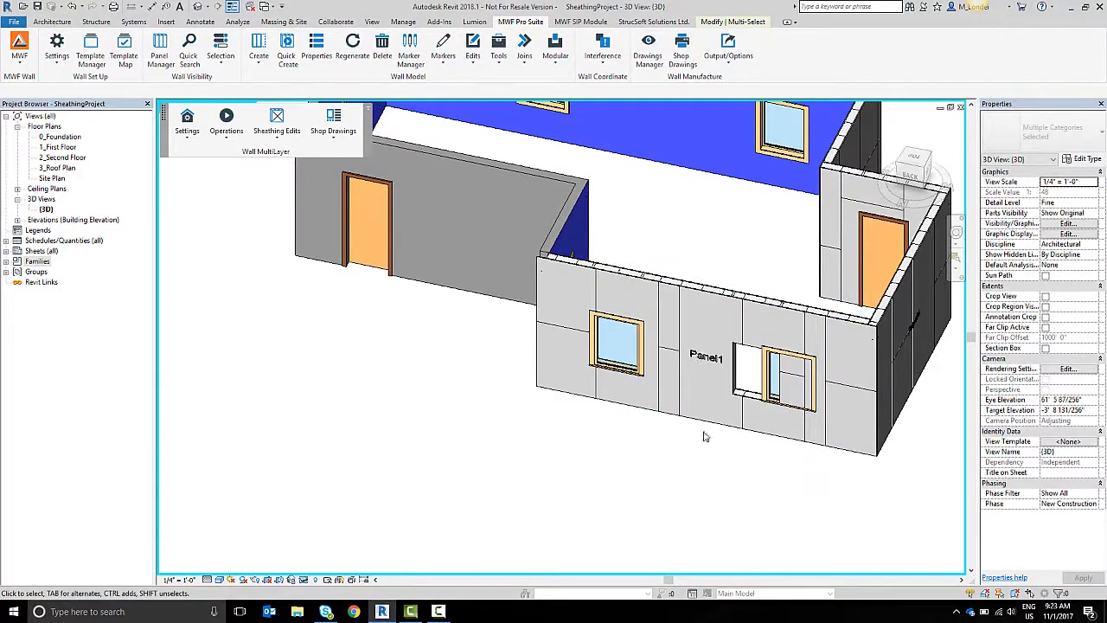
pyautogui.click(701, 346)
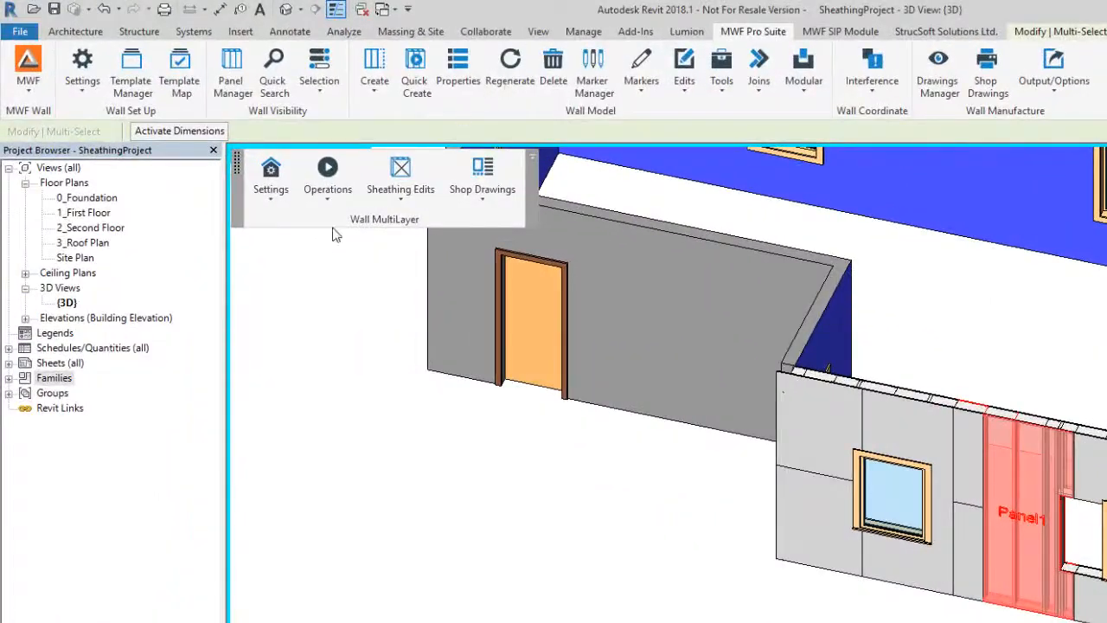
pyautogui.click(481, 516)
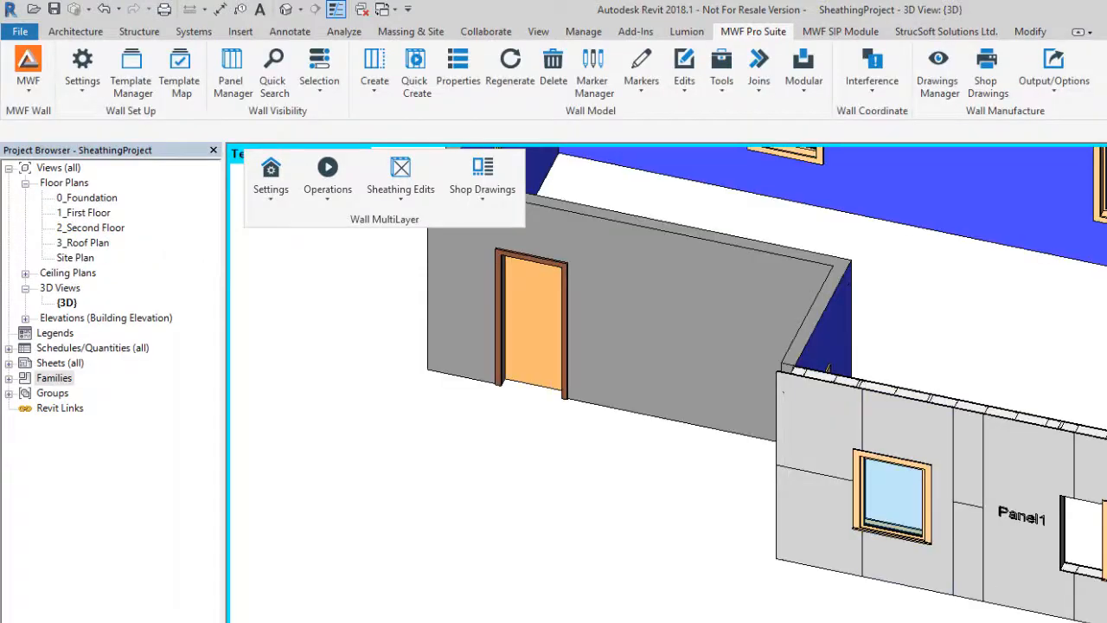
# - Regenerate Panel1 by layer type with Structural, Secondary and Sheathing all ticked, then review the result
pyautogui.click(327, 173)
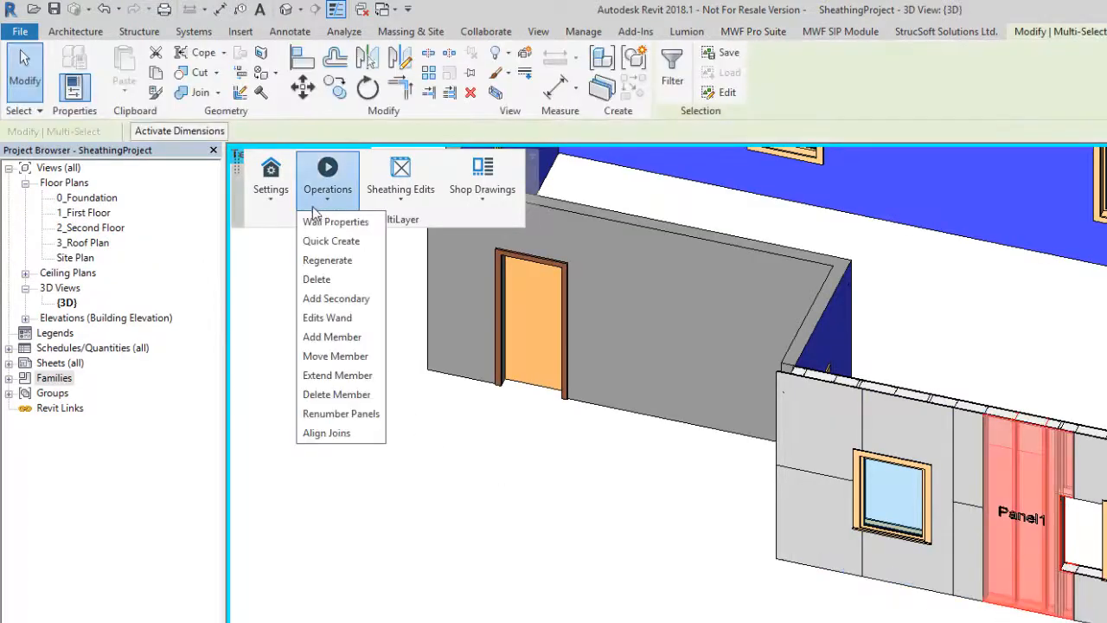
pyautogui.click(327, 260)
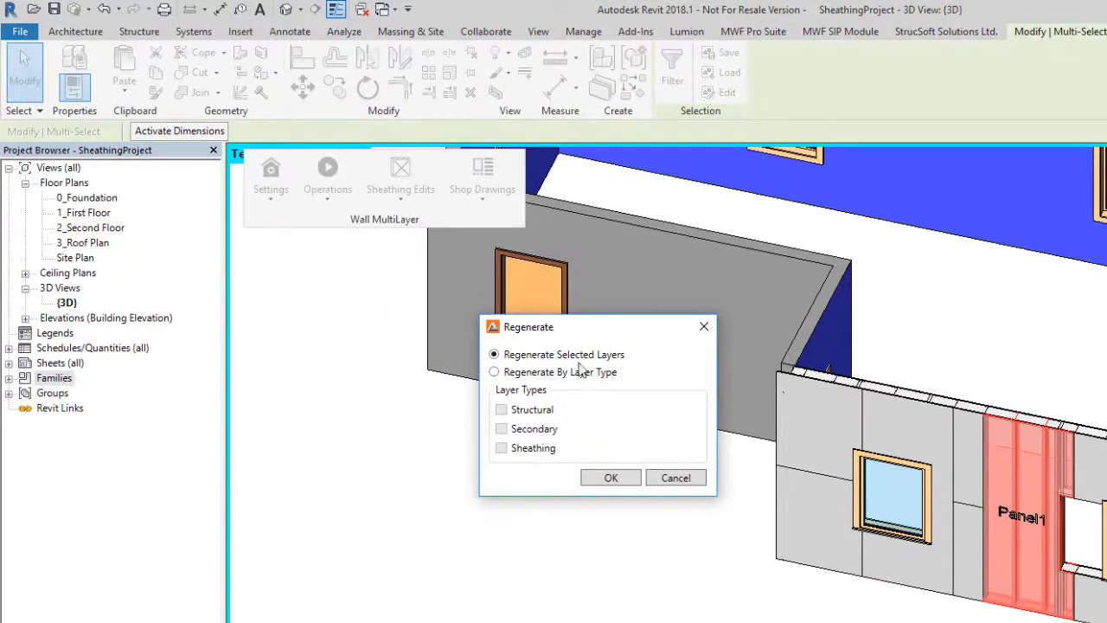
pyautogui.click(495, 371)
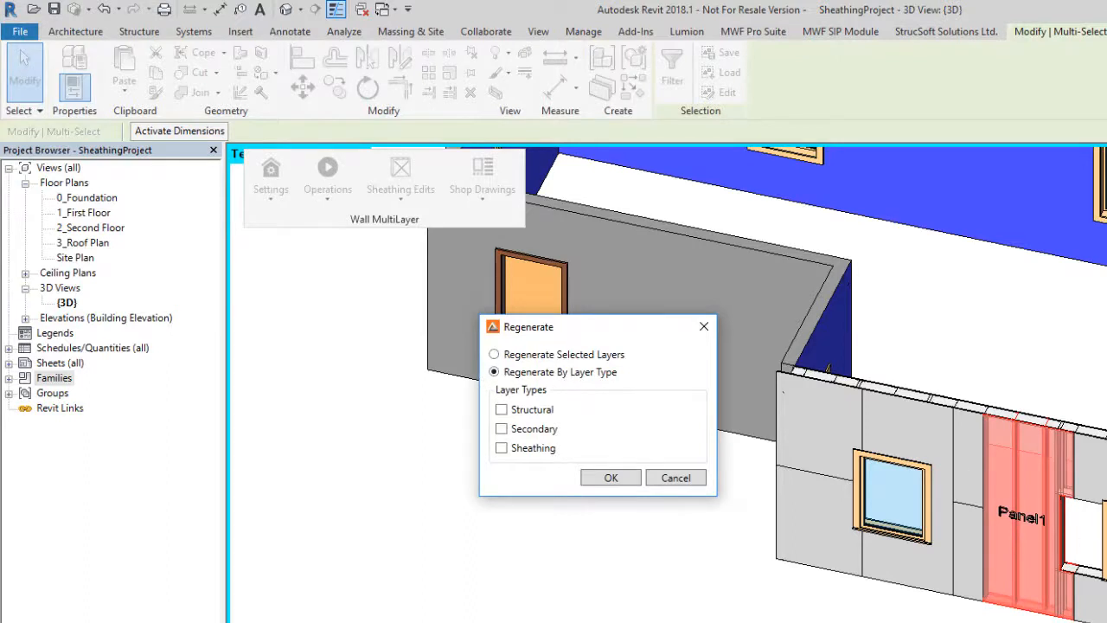
pyautogui.moveTo(502, 412)
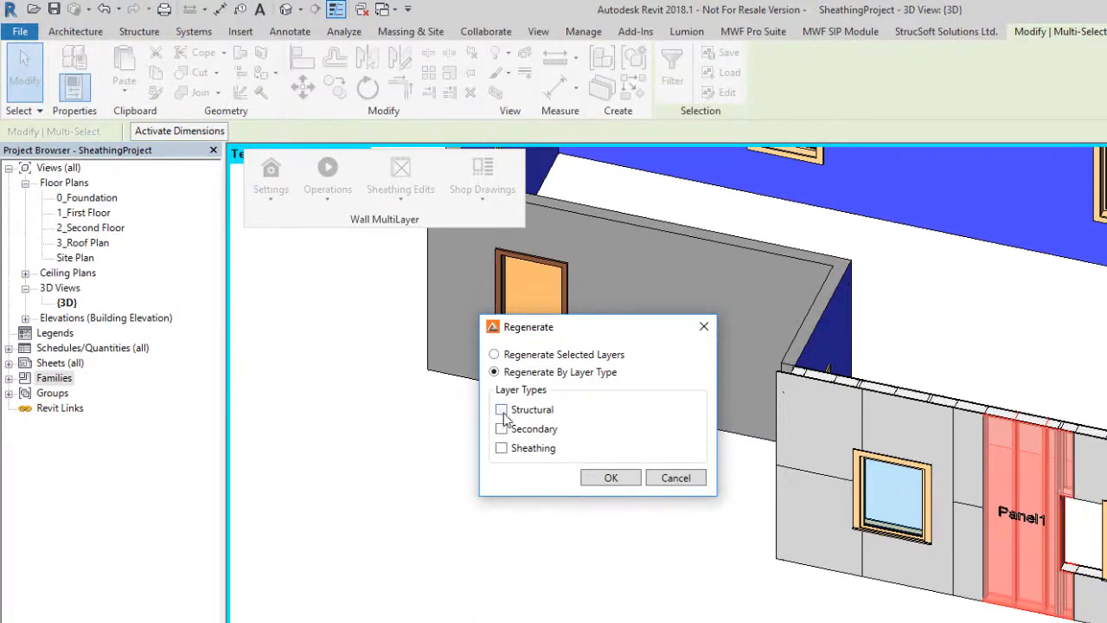
pyautogui.click(501, 408)
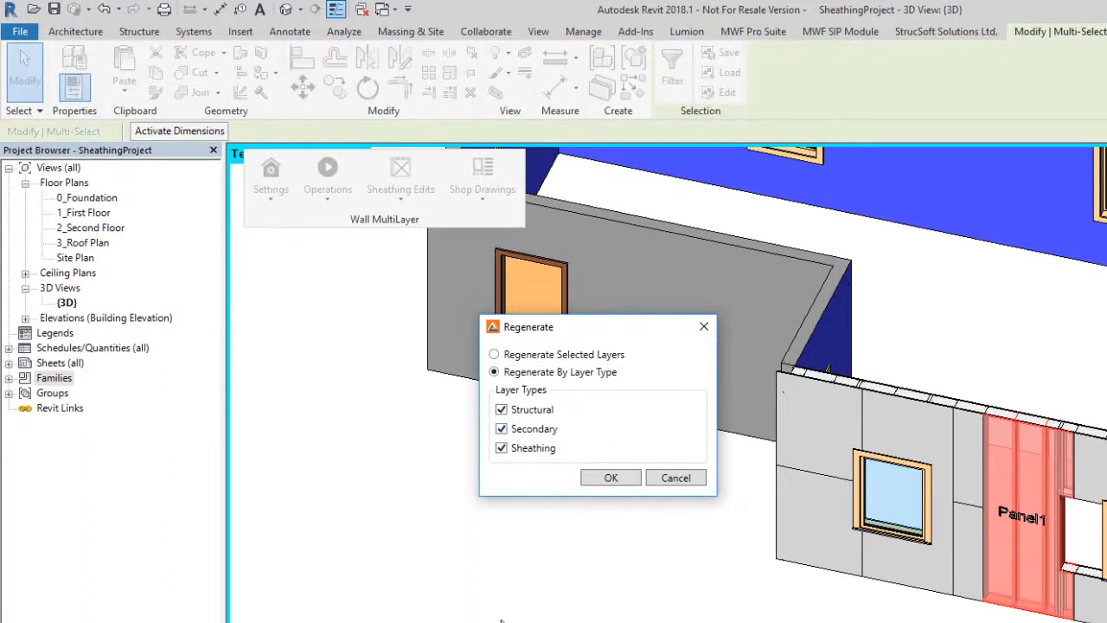
pyautogui.click(611, 477)
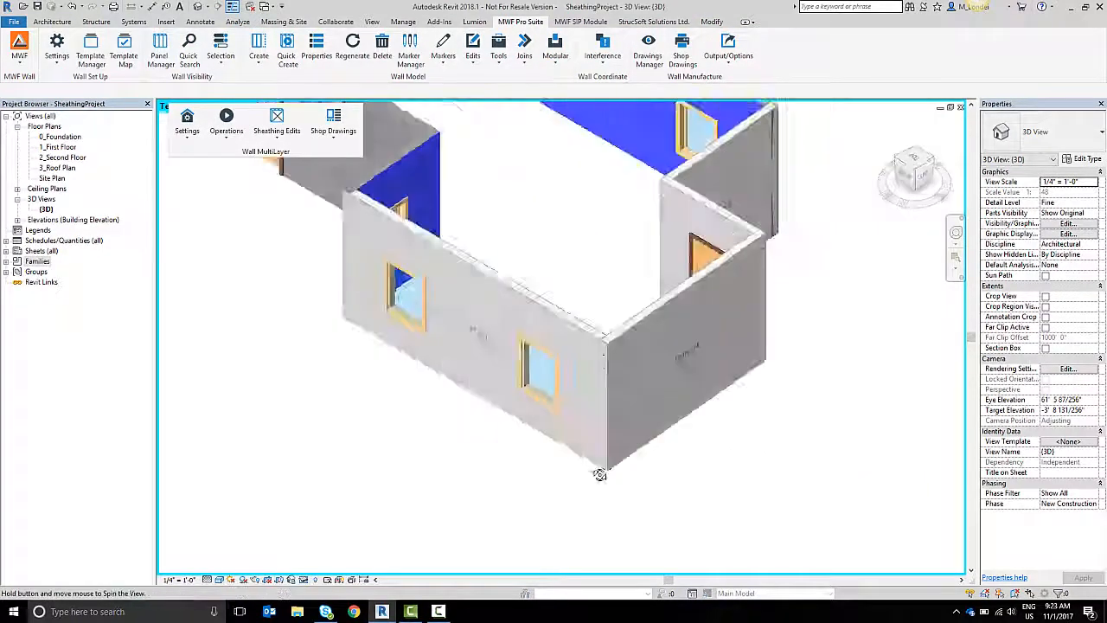
pyautogui.moveTo(600, 474); pyautogui.dragTo(609, 332)
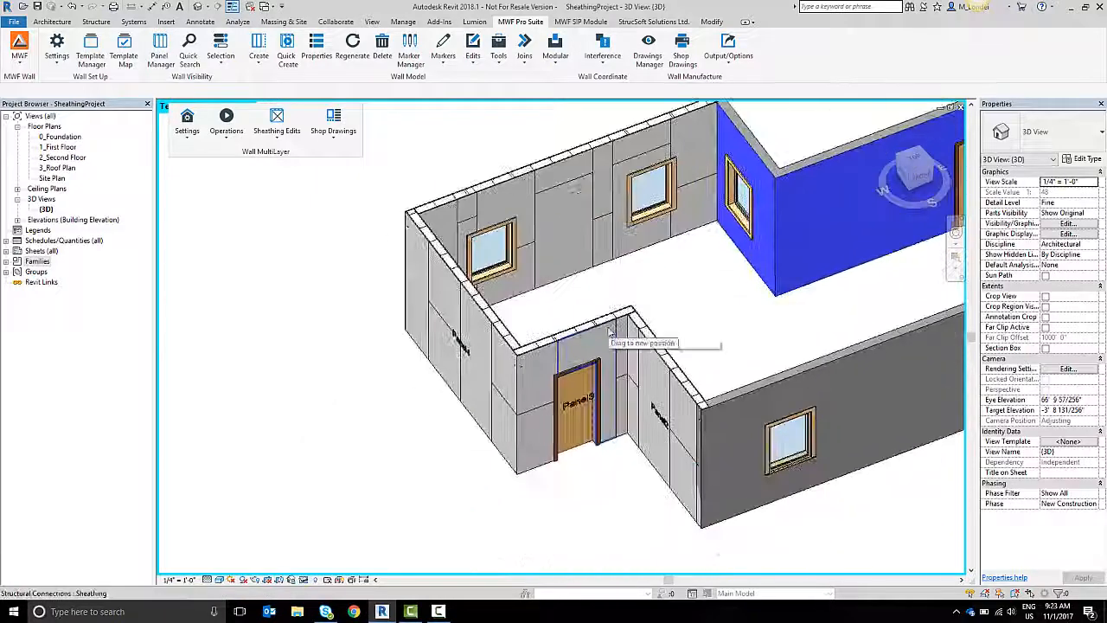